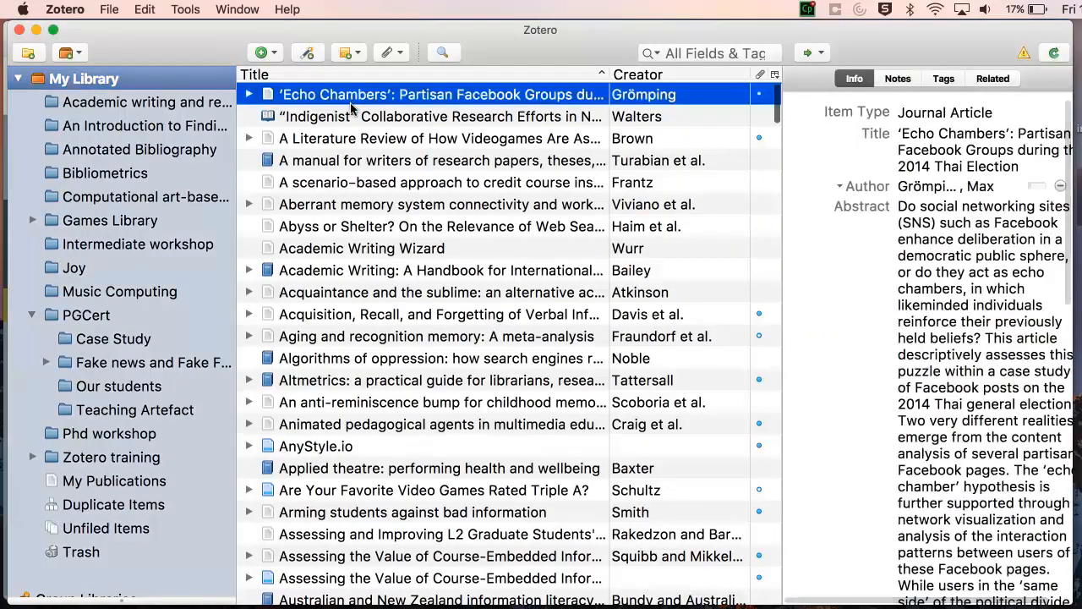
- Review library items, then save Robin Barrow's Happiness catalogue record into the Joy collection via the connector
{"action": "left_click", "coordinate": [440, 115]}
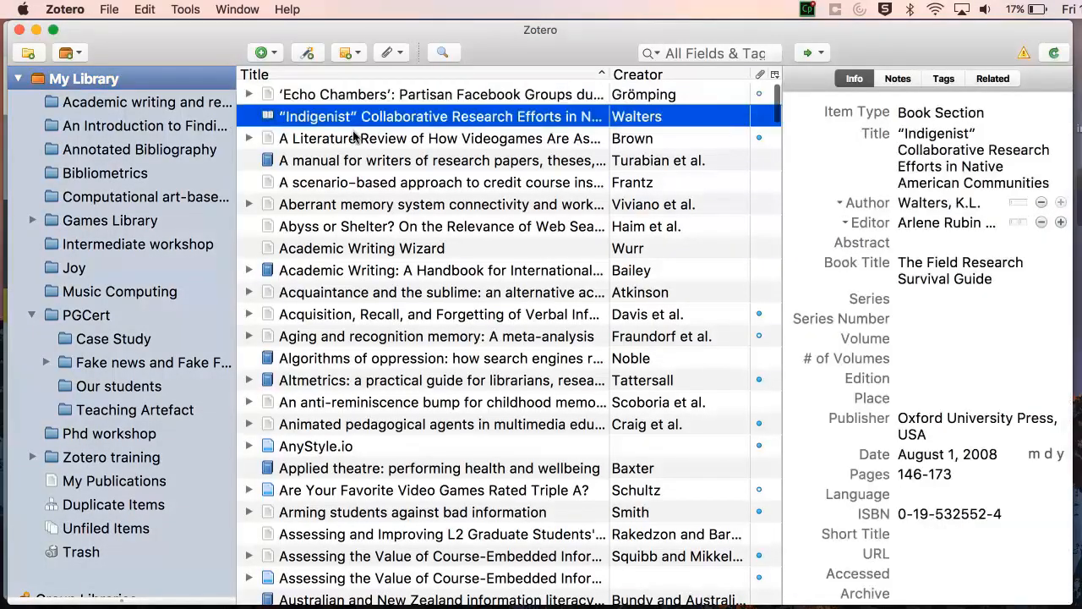
{"action": "left_click", "coordinate": [440, 139]}
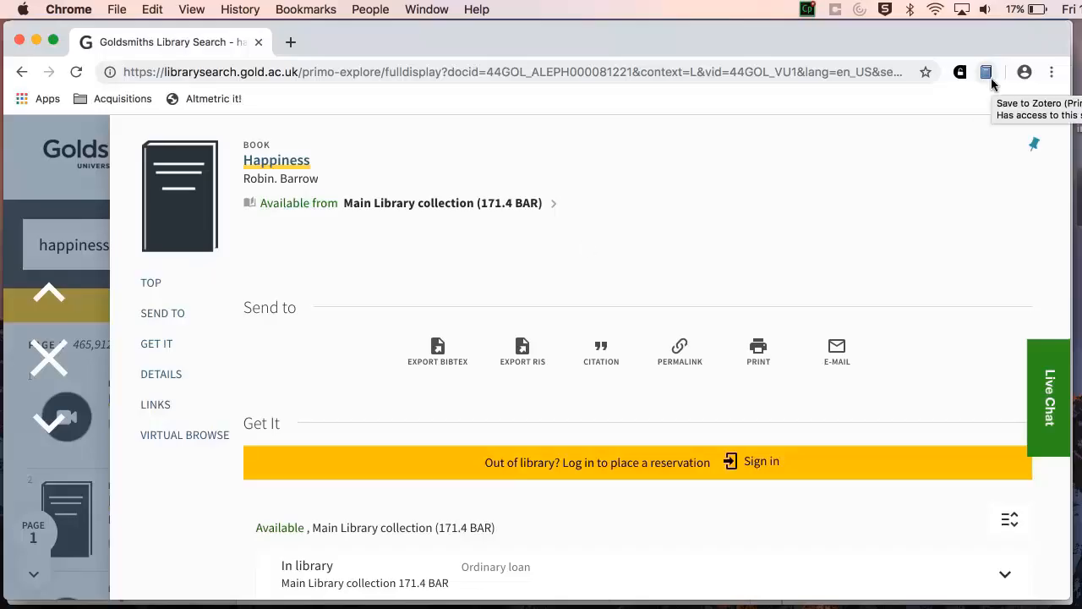
{"action": "left_click", "coordinate": [986, 71]}
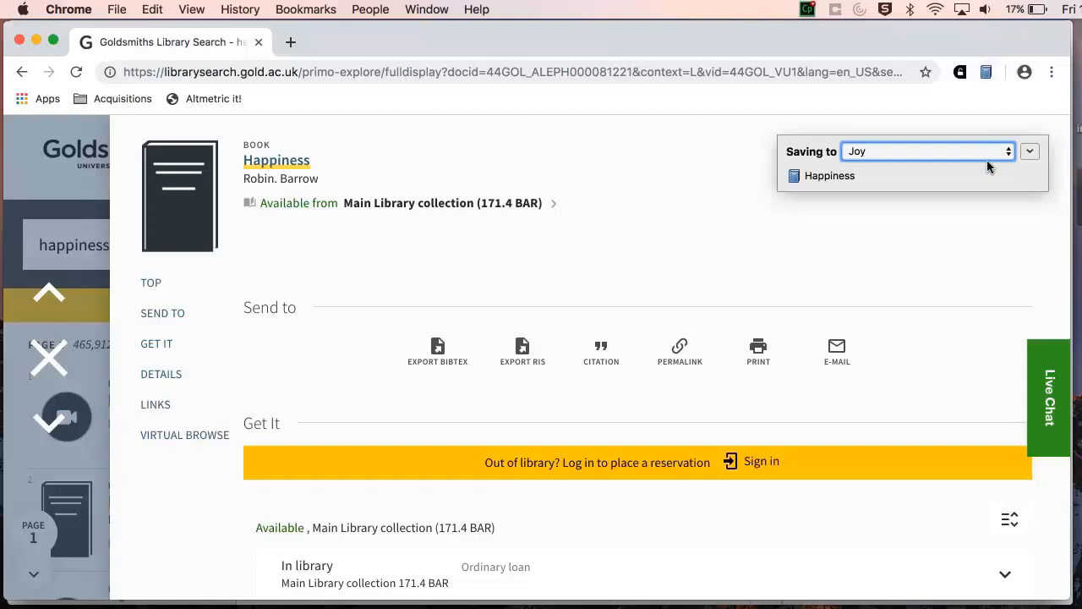
{"action": "mouse_move", "coordinate": [991, 167]}
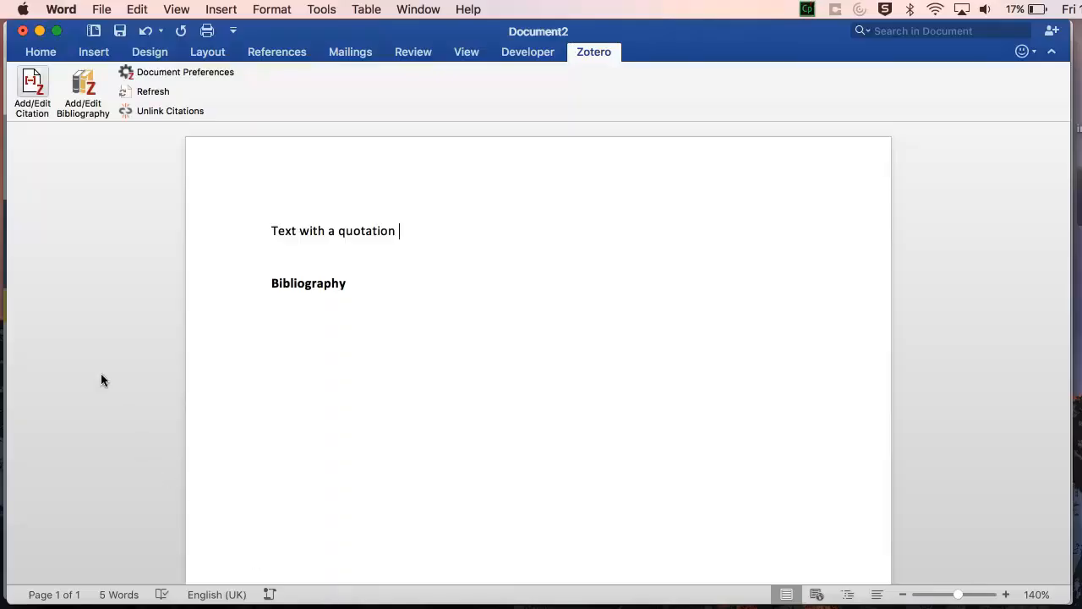
- Insert the (Headey and Yong, 2019) Happiness and Longevity citation after the quotation
{"action": "left_click", "coordinate": [32, 91]}
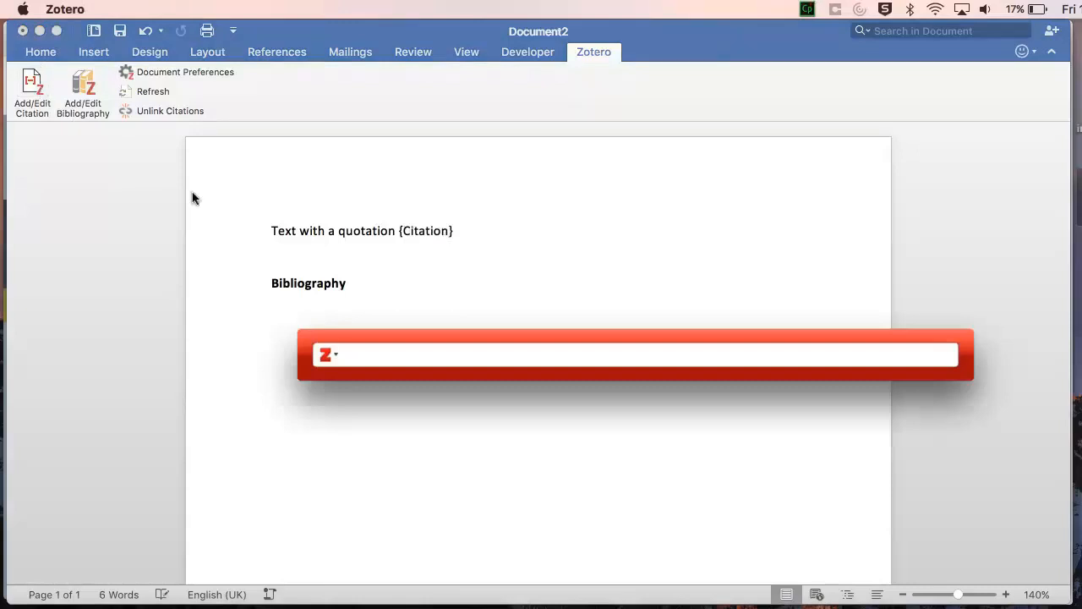
{"action": "type", "text": "happiness yo"}
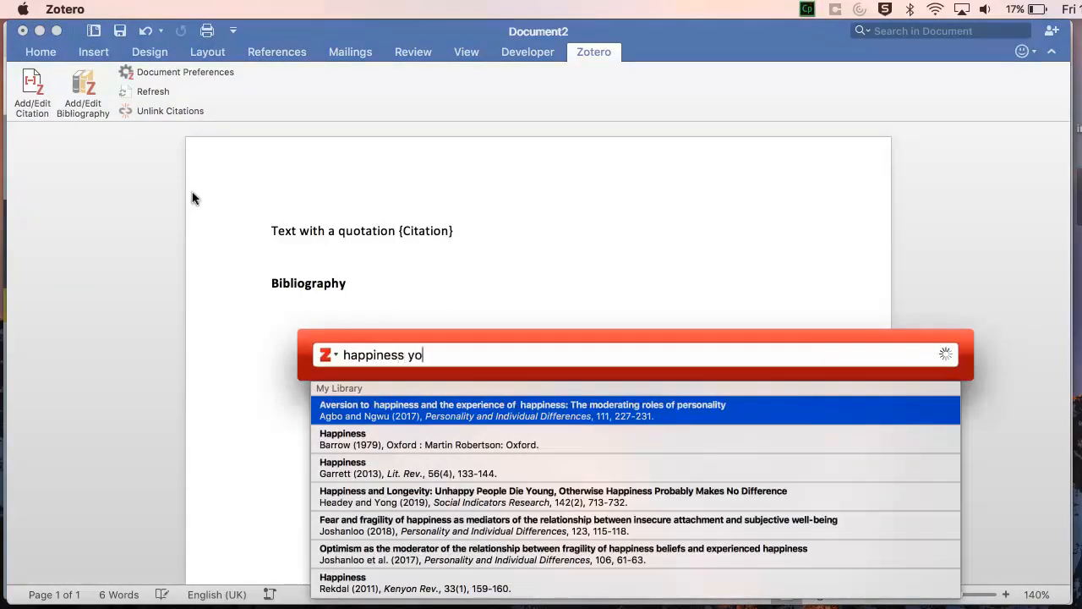
{"action": "type", "text": "n"}
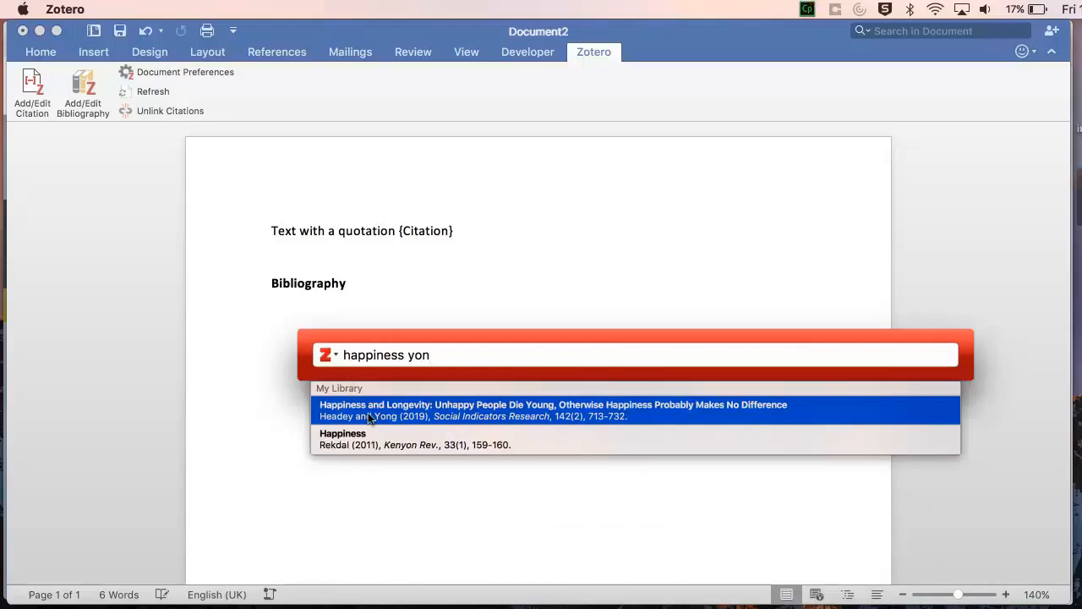
{"action": "left_click", "coordinate": [553, 411]}
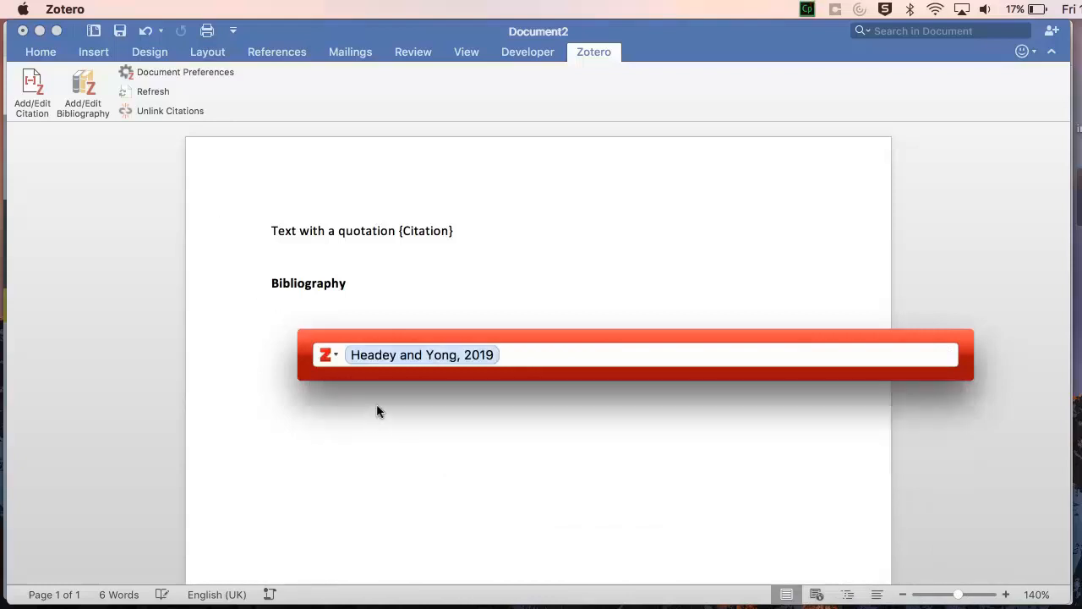
{"action": "key", "text": "Return"}
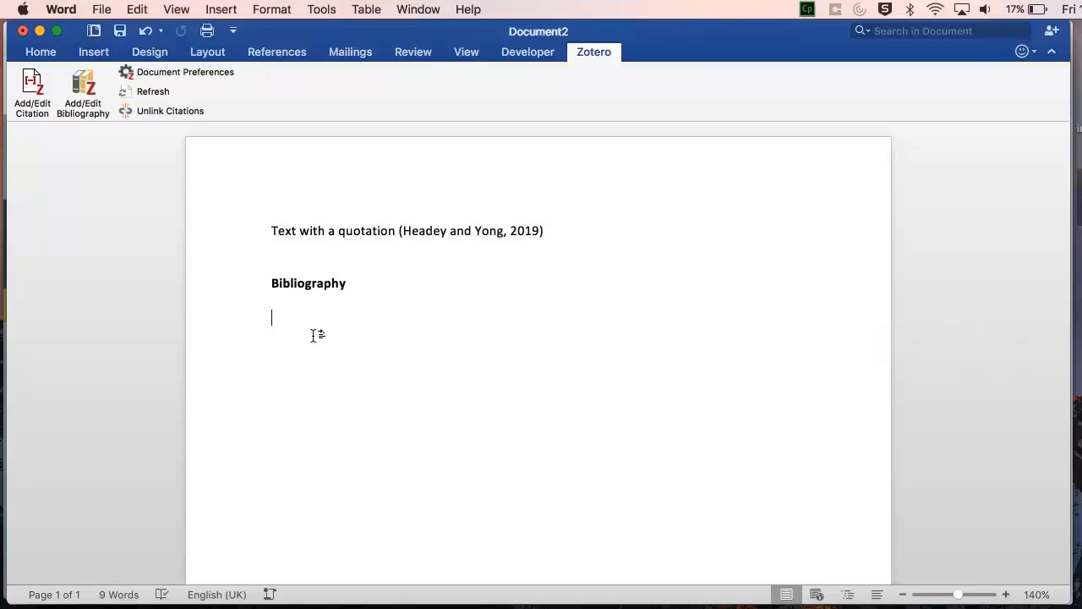
{"action": "left_click", "coordinate": [81, 93]}
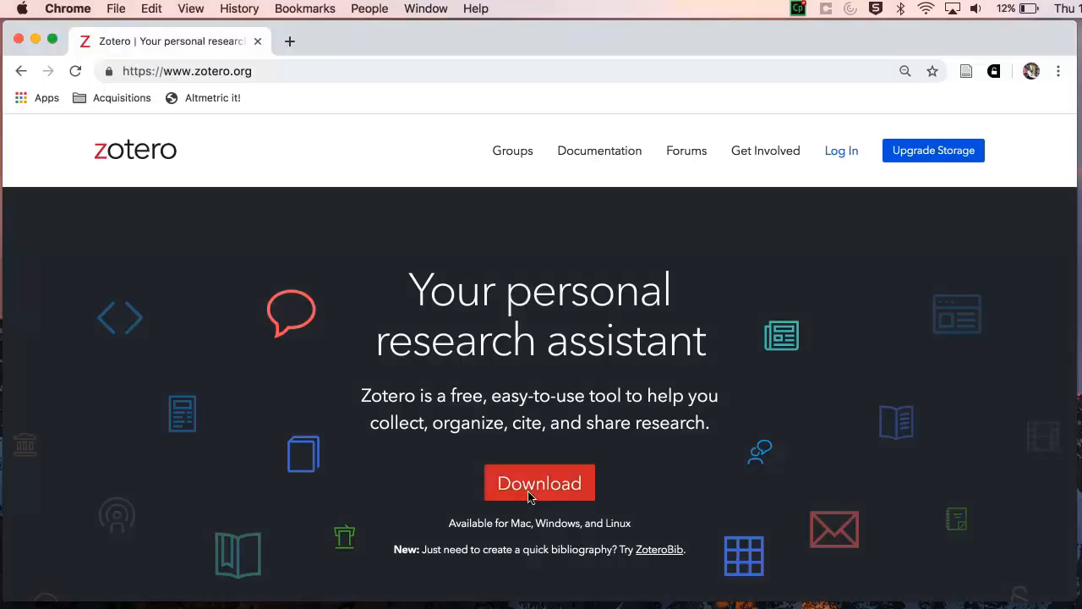
- Download Zotero 5.0 for Mac from zotero.org and mount the downloaded .dmg installer
{"action": "left_click", "coordinate": [539, 483]}
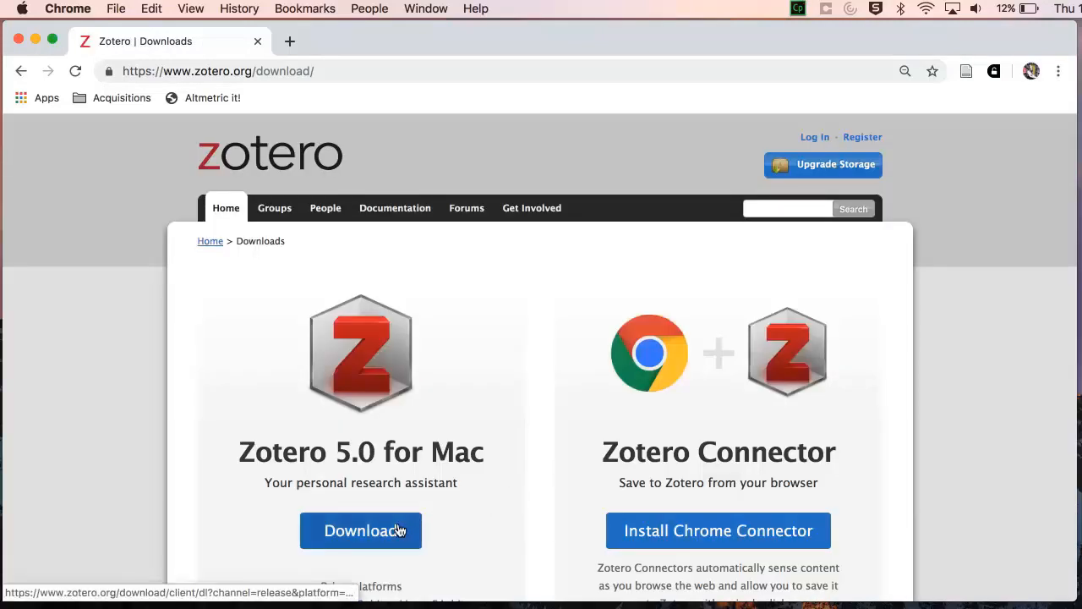
{"action": "left_click", "coordinate": [360, 531]}
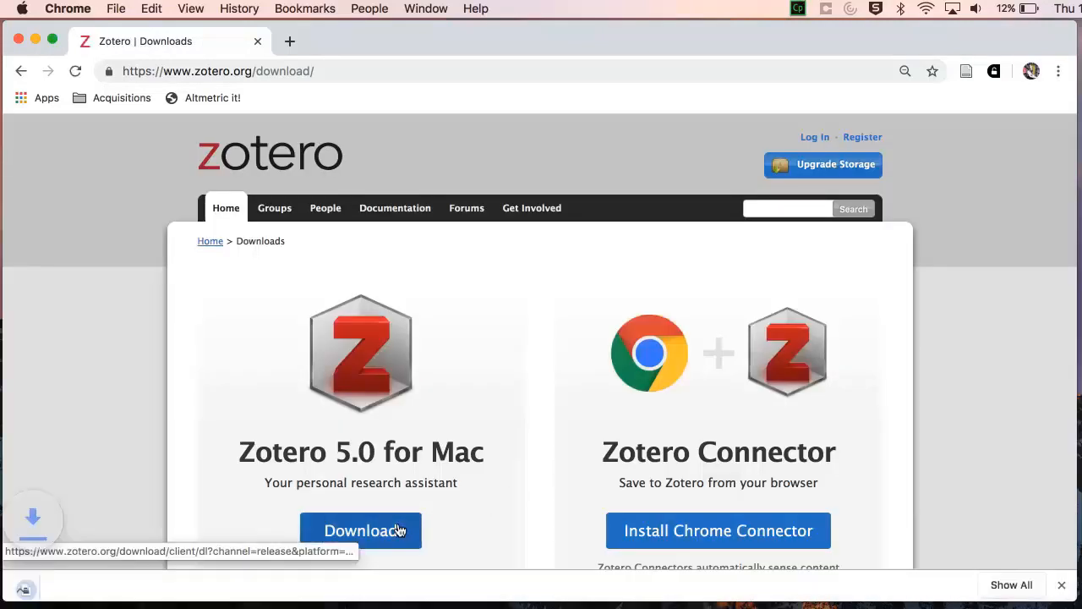
{"action": "left_click", "coordinate": [361, 531]}
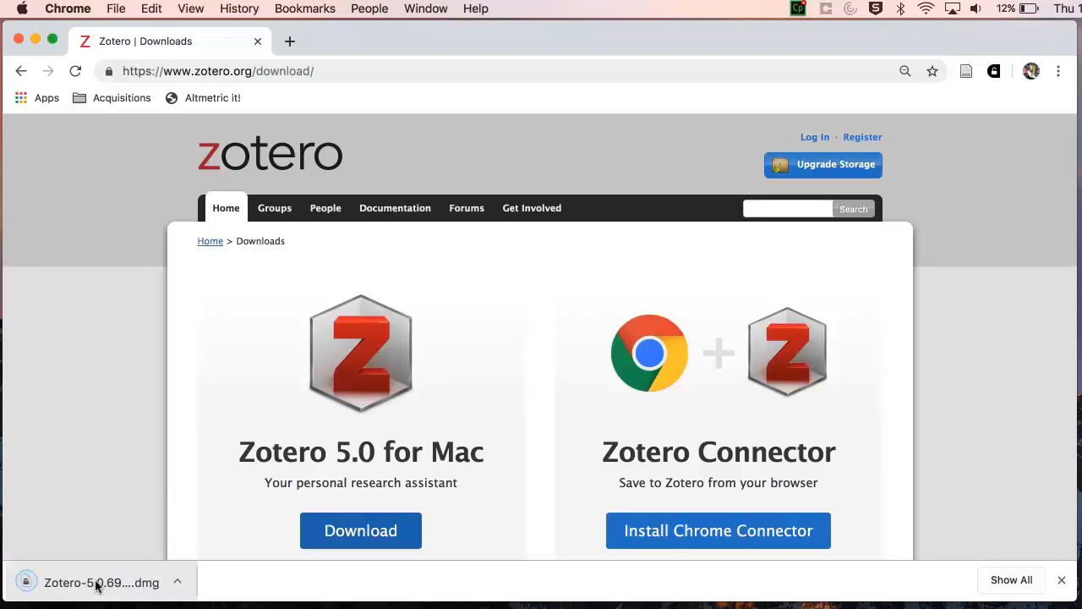
{"action": "left_click", "coordinate": [101, 582]}
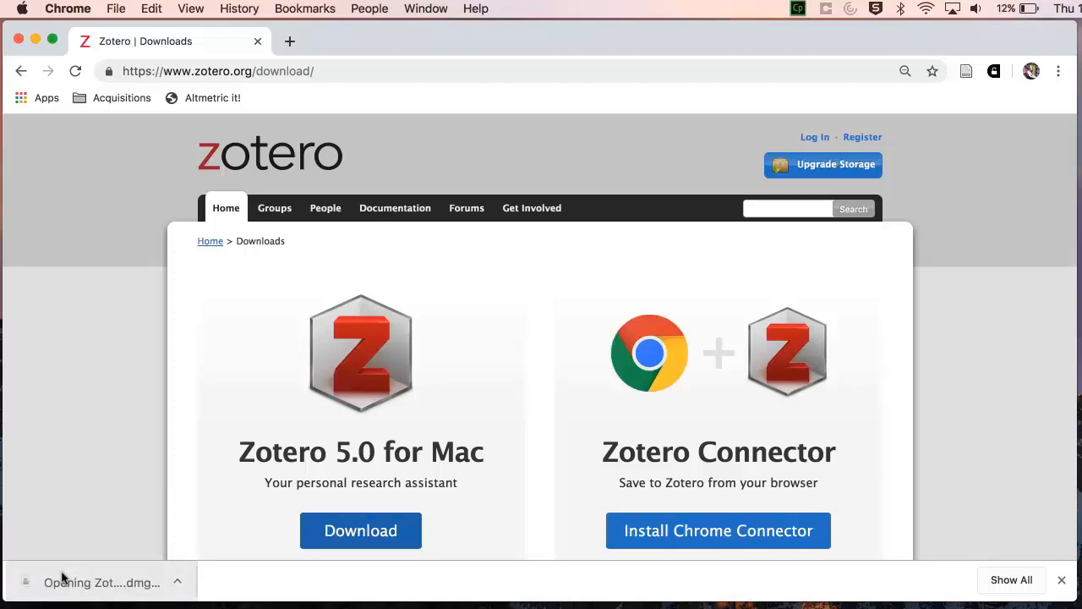
{"action": "left_click", "coordinate": [101, 582]}
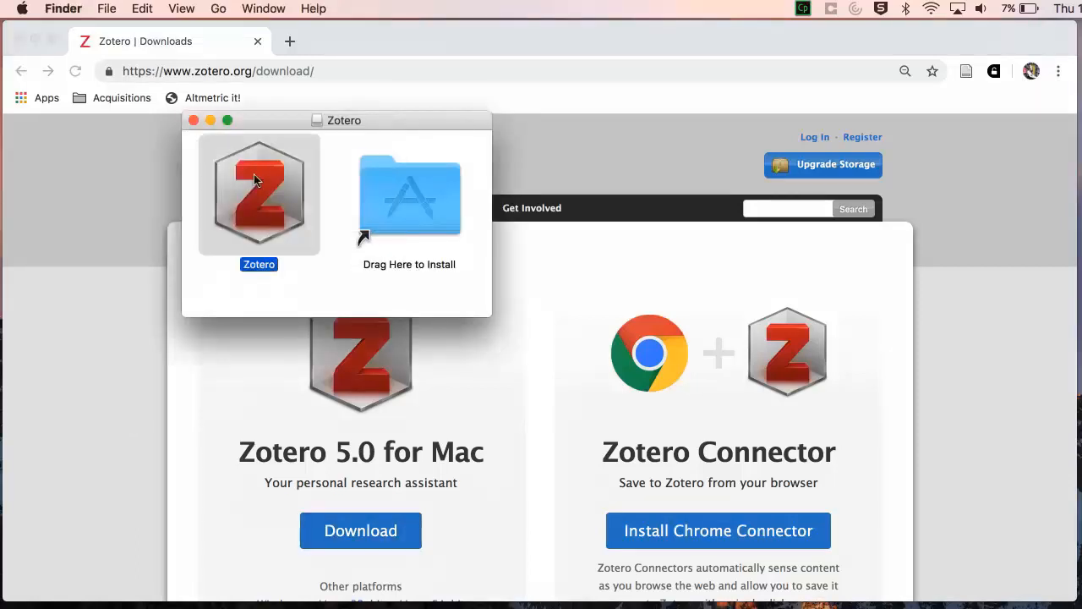
- Copy Zotero into Applications from the disk image and launch it to its welcome screen
{"action": "left_click_drag", "start_coordinate": [257, 189], "coordinate": [353, 196]}
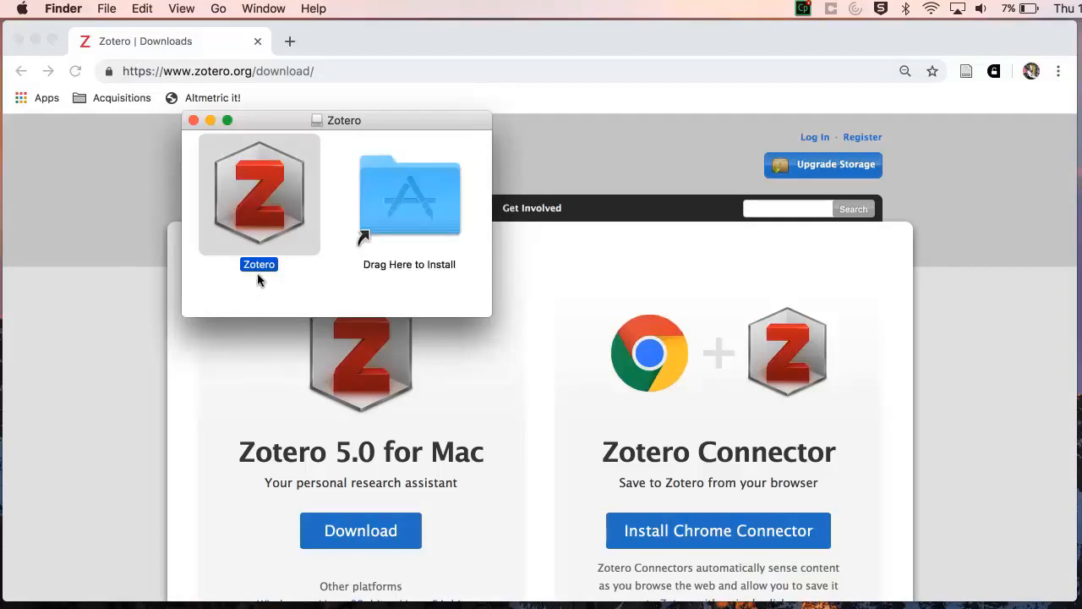
{"action": "left_click_drag", "start_coordinate": [259, 194], "coordinate": [409, 203]}
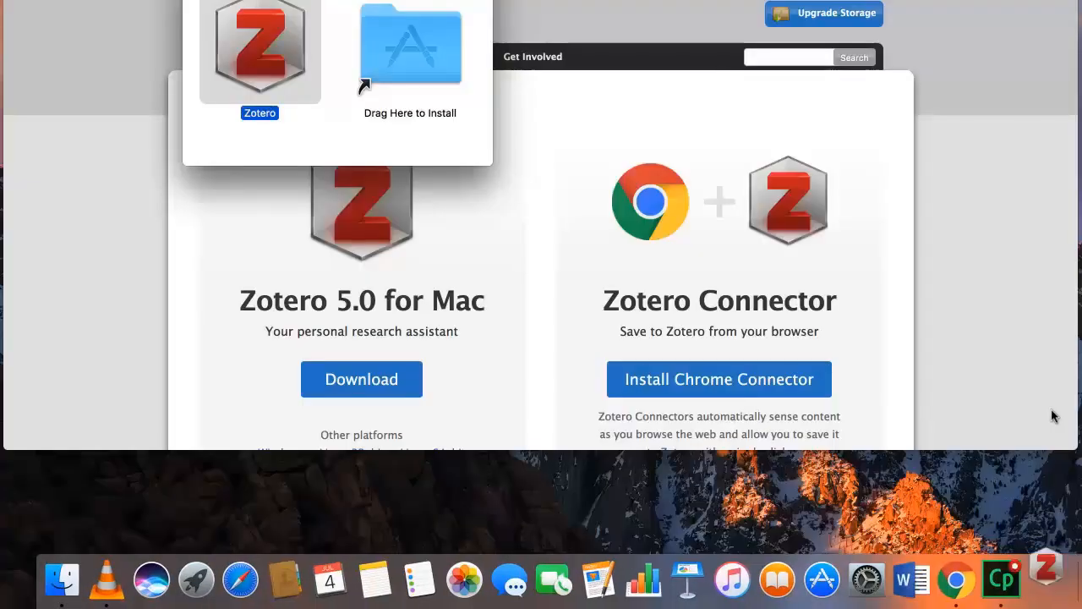
{"action": "double_click", "coordinate": [261, 48]}
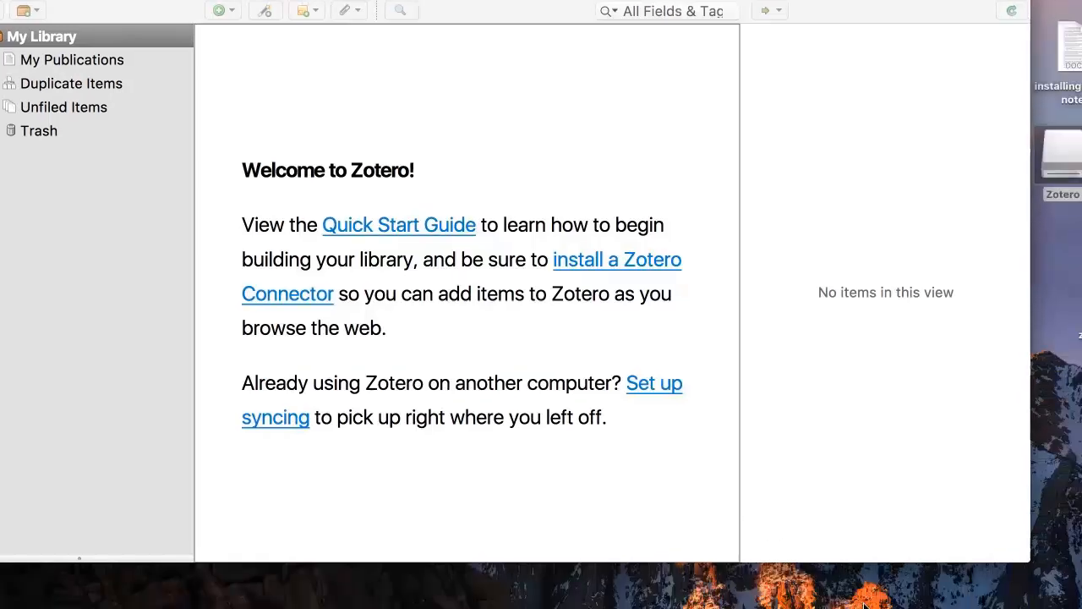
- Launch Microsoft Word from the Dock while Zotero's empty library stays open
{"action": "right_click", "coordinate": [815, 578]}
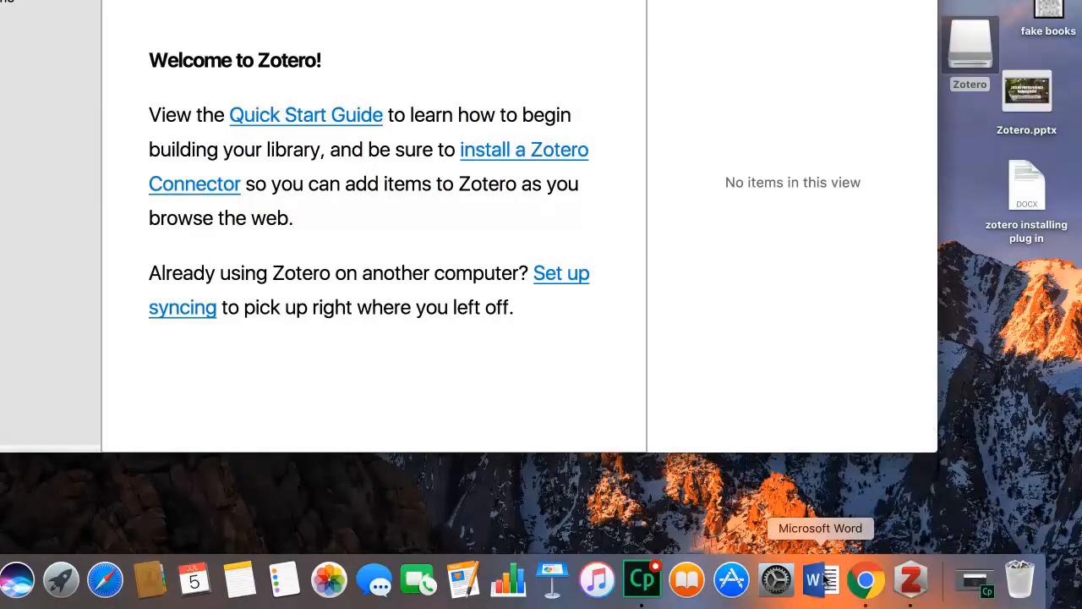
{"action": "mouse_move", "coordinate": [125, 21]}
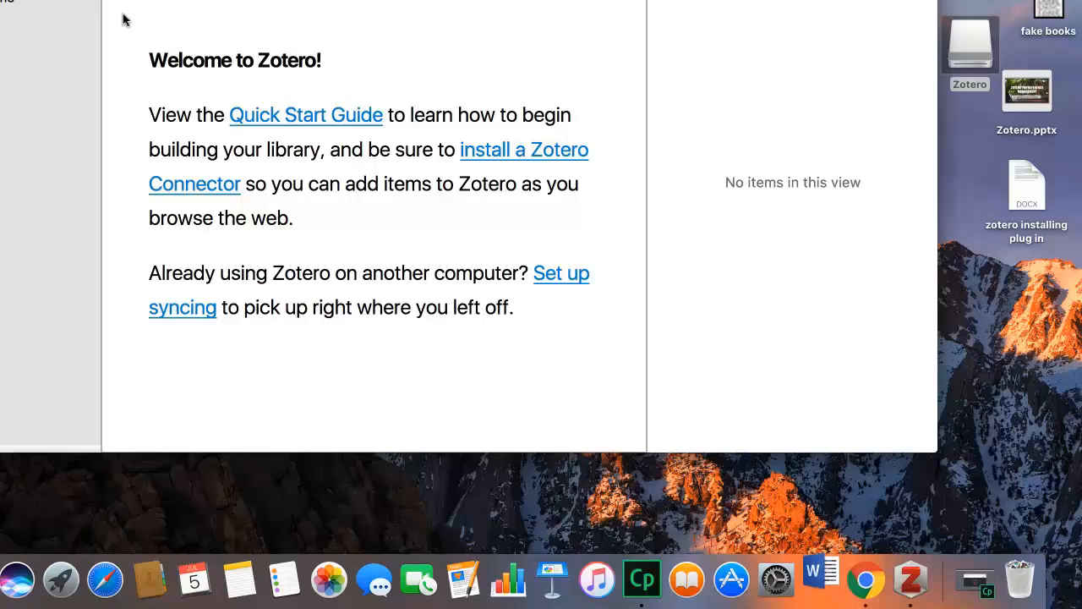
{"action": "left_click", "coordinate": [819, 579]}
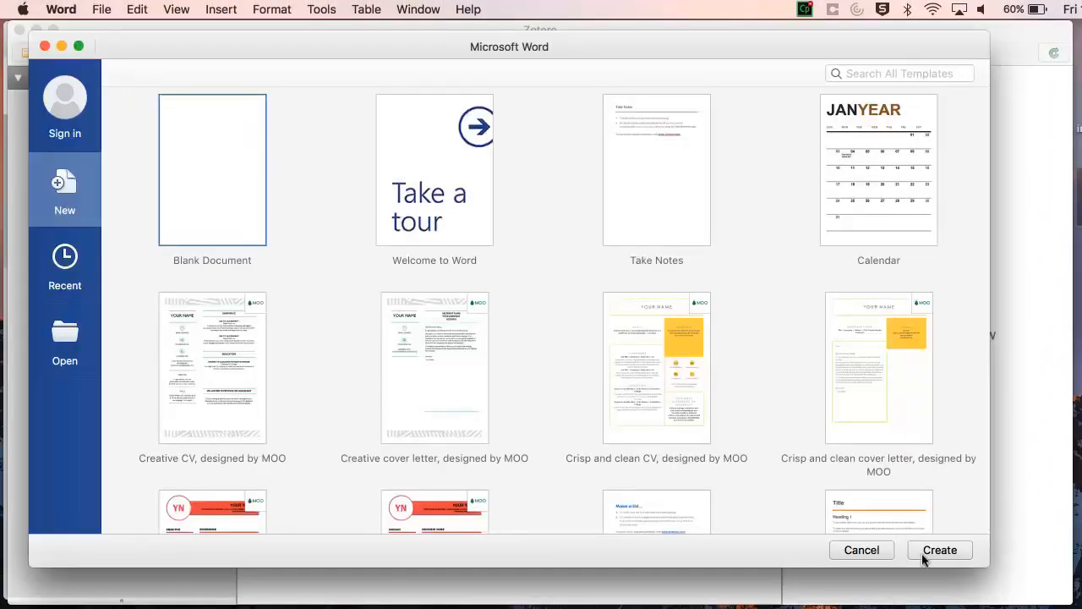
- Create a blank Word document and show the Zotero ribbon's citation tools
{"action": "left_click", "coordinate": [940, 550]}
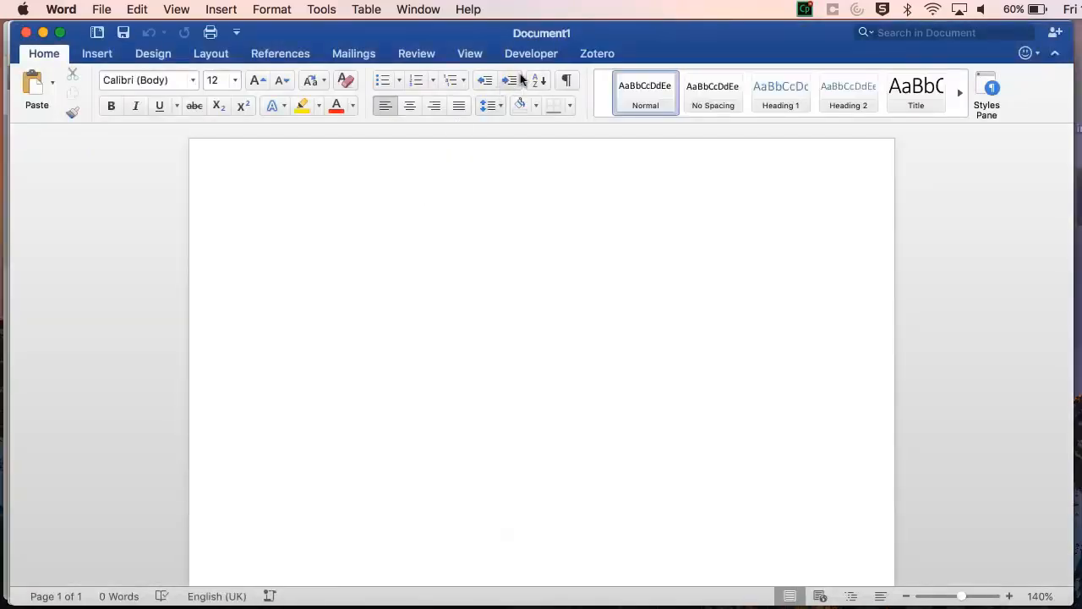
{"action": "left_click", "coordinate": [597, 53]}
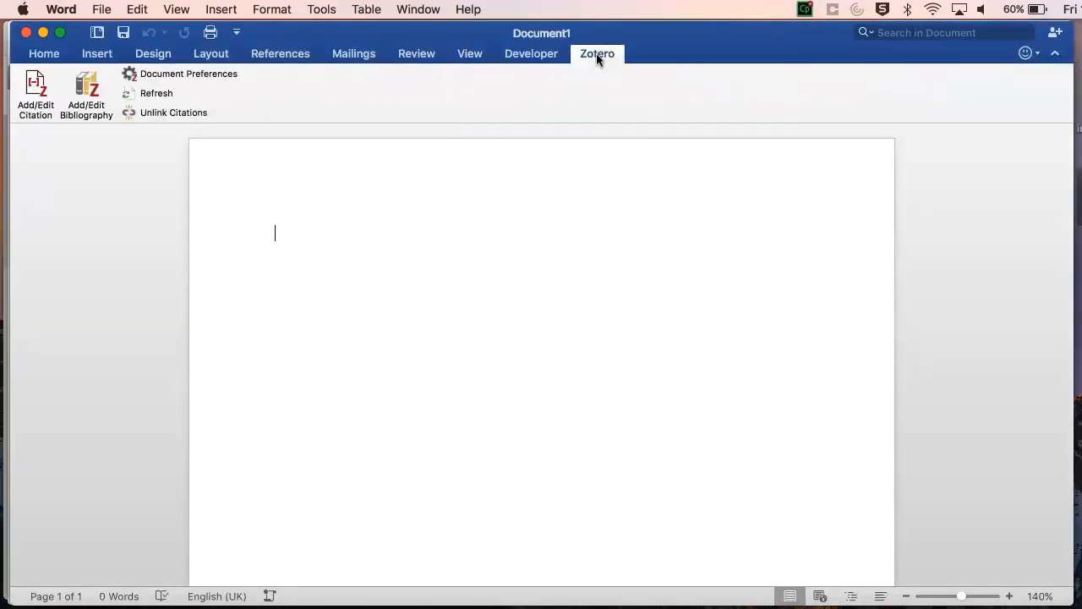
{"action": "mouse_move", "coordinate": [172, 112]}
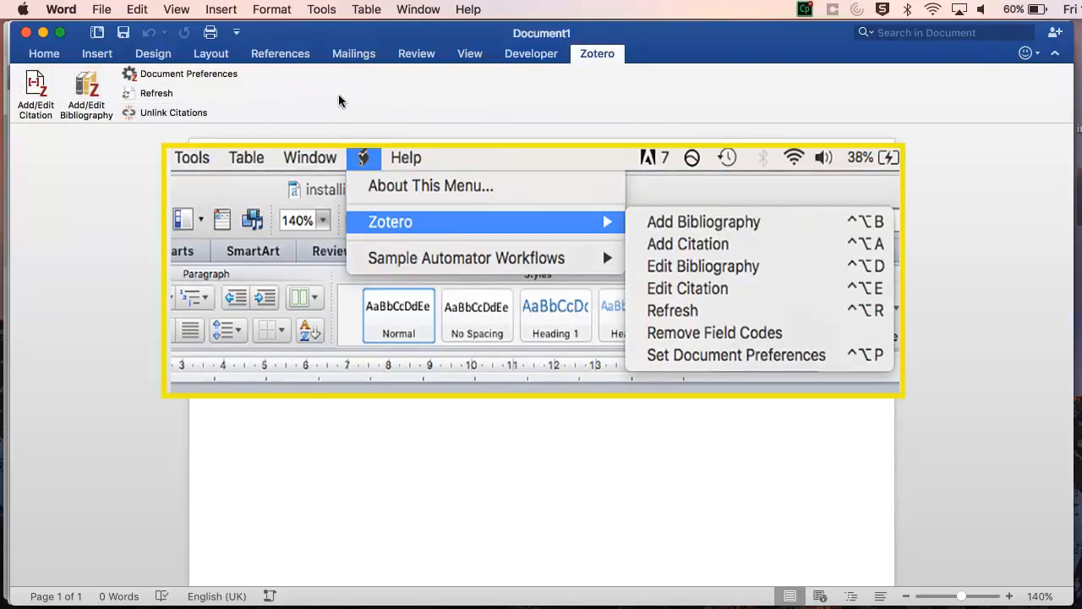
{"action": "mouse_move", "coordinate": [499, 12]}
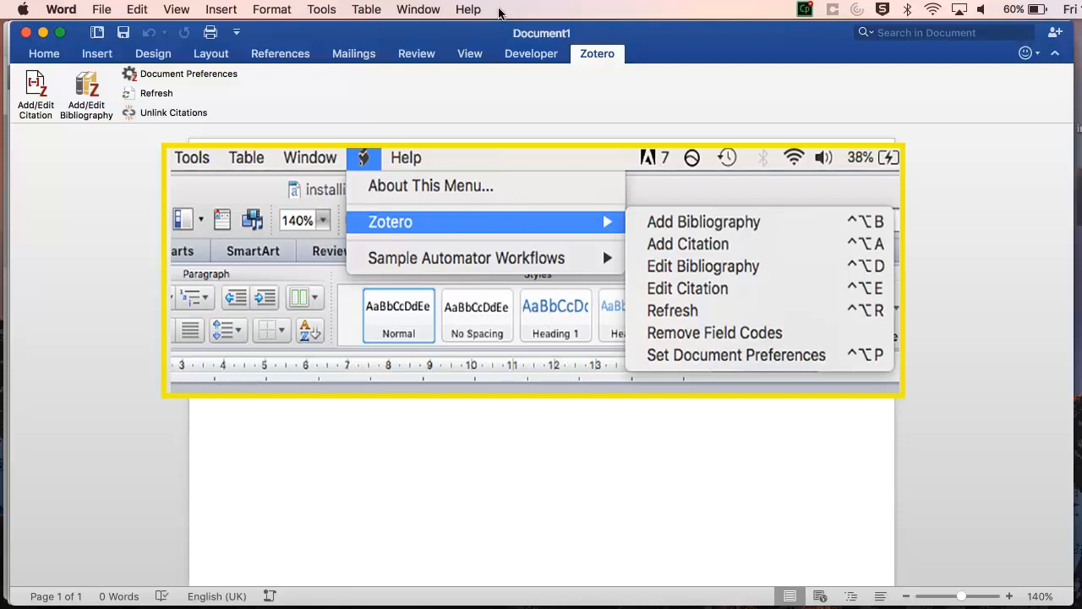
{"action": "mouse_move", "coordinate": [376, 42]}
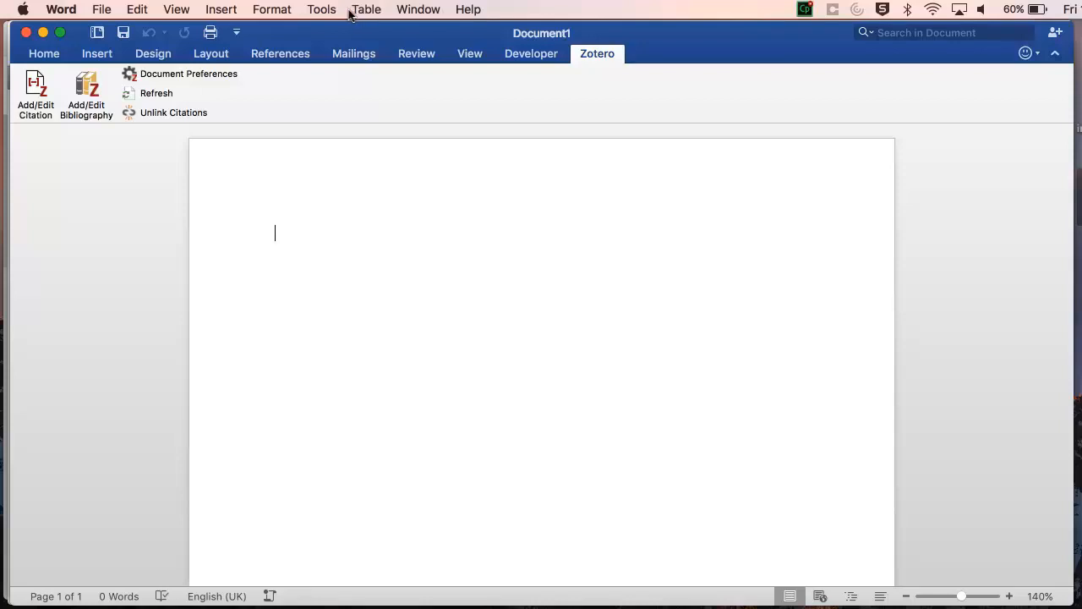
- Confirm Zotero.dotm is loaded in Word's Templates and Add-ins, then accept with OK
{"action": "left_click", "coordinate": [322, 10]}
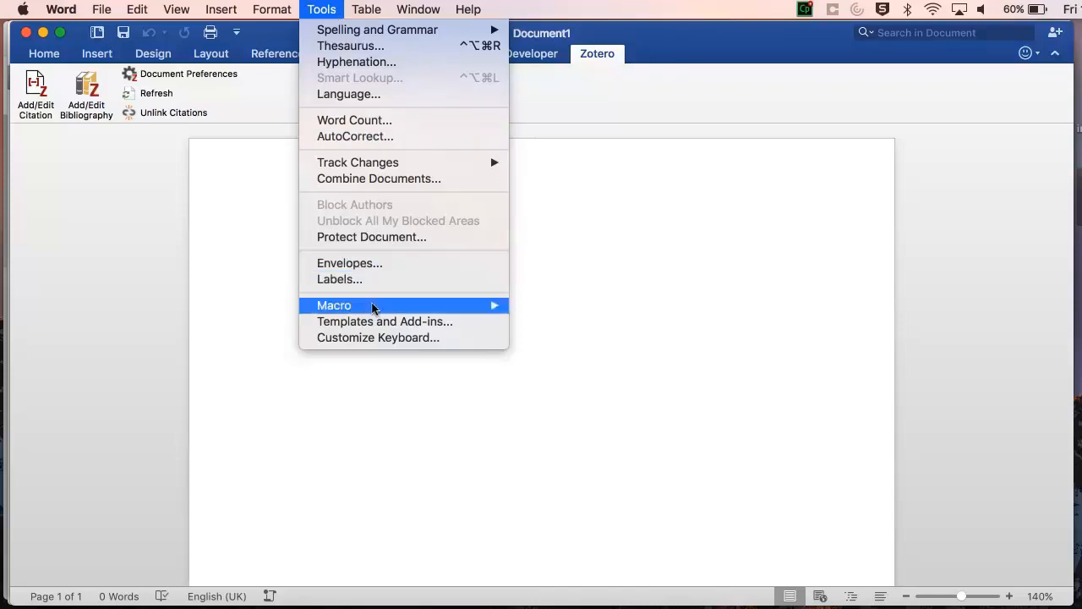
{"action": "left_click", "coordinate": [385, 322]}
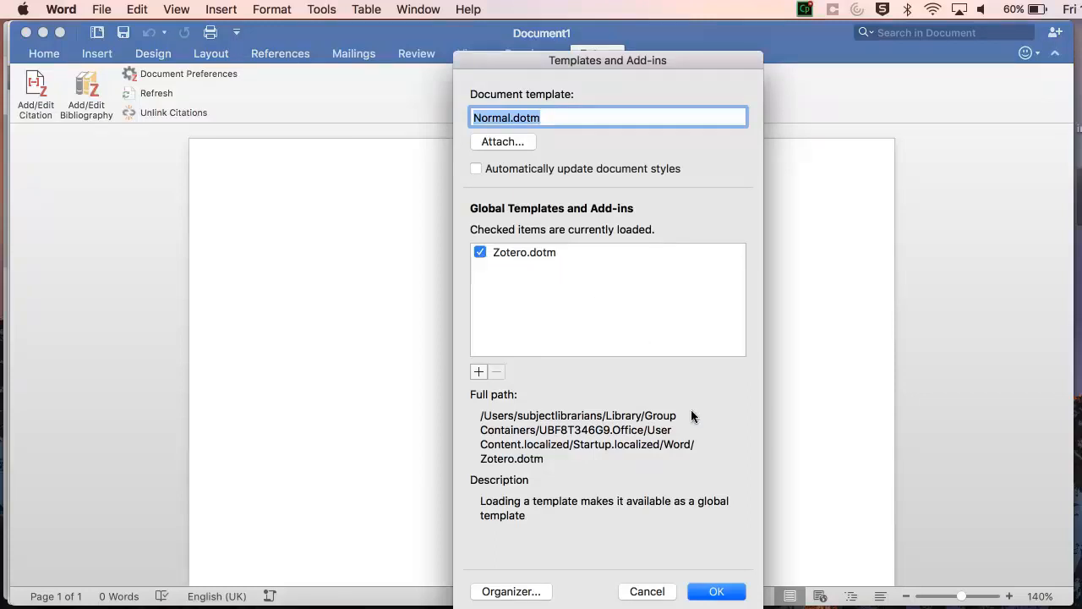
{"action": "left_click", "coordinate": [717, 592]}
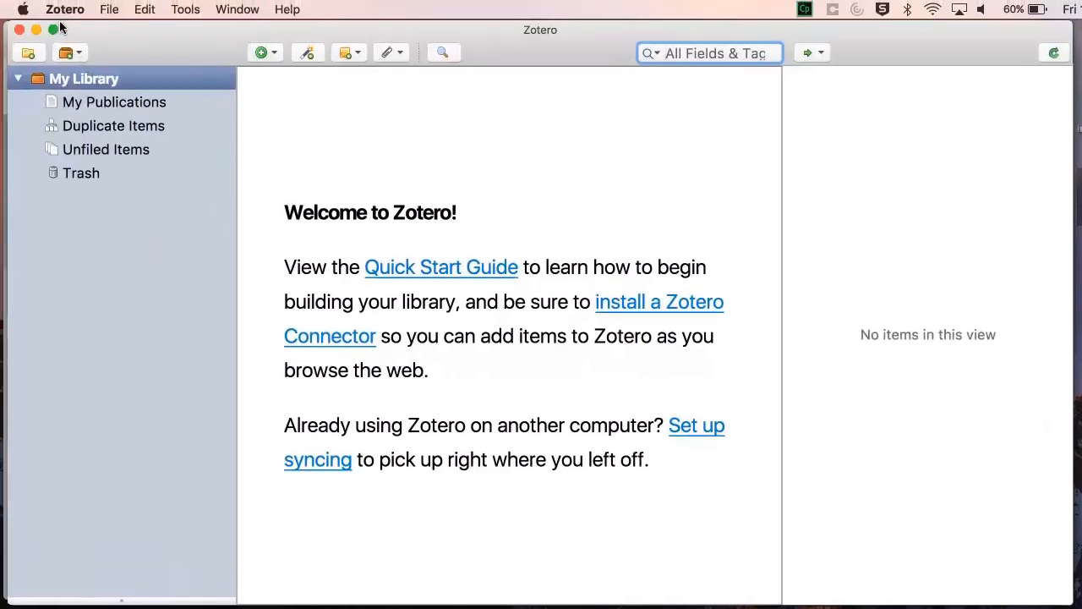
- Check the Word Processors settings under Cite preferences, finding both add-ins not installed, then close Preferences
{"action": "left_click", "coordinate": [64, 10]}
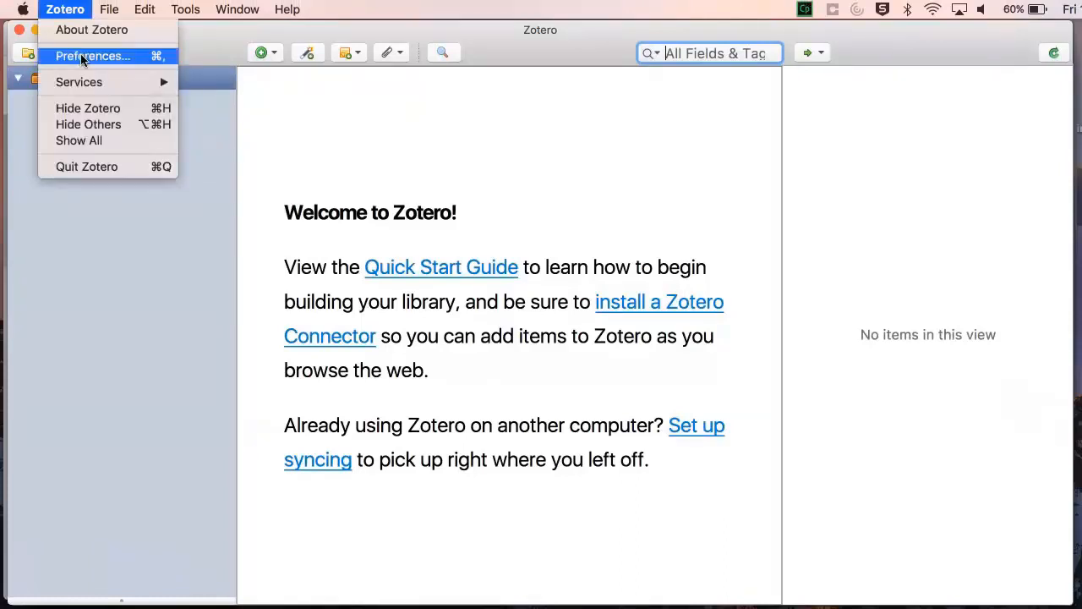
{"action": "left_click", "coordinate": [92, 56]}
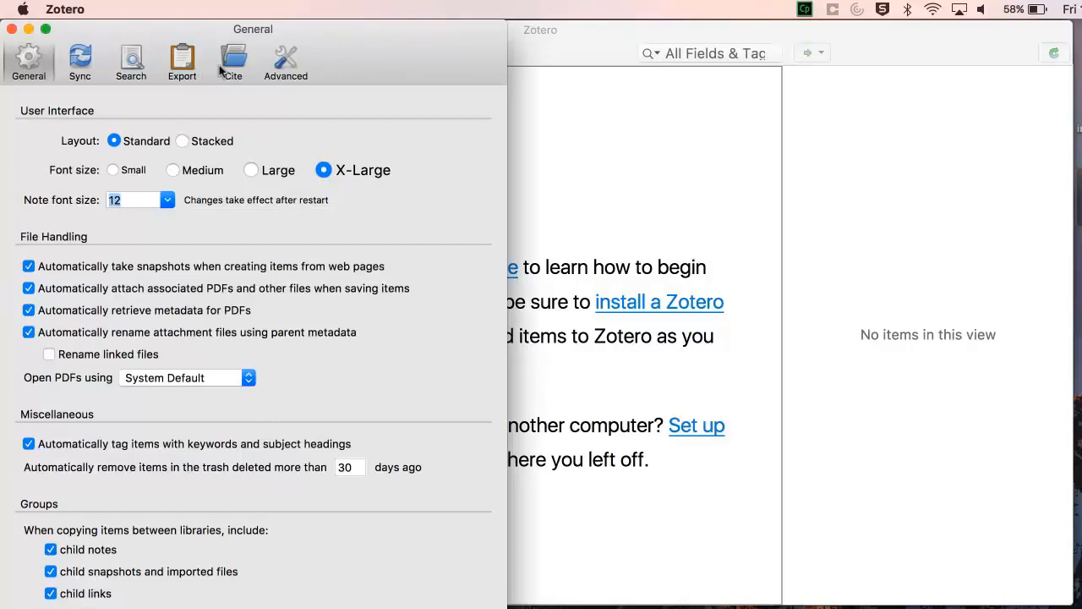
{"action": "left_click", "coordinate": [233, 61]}
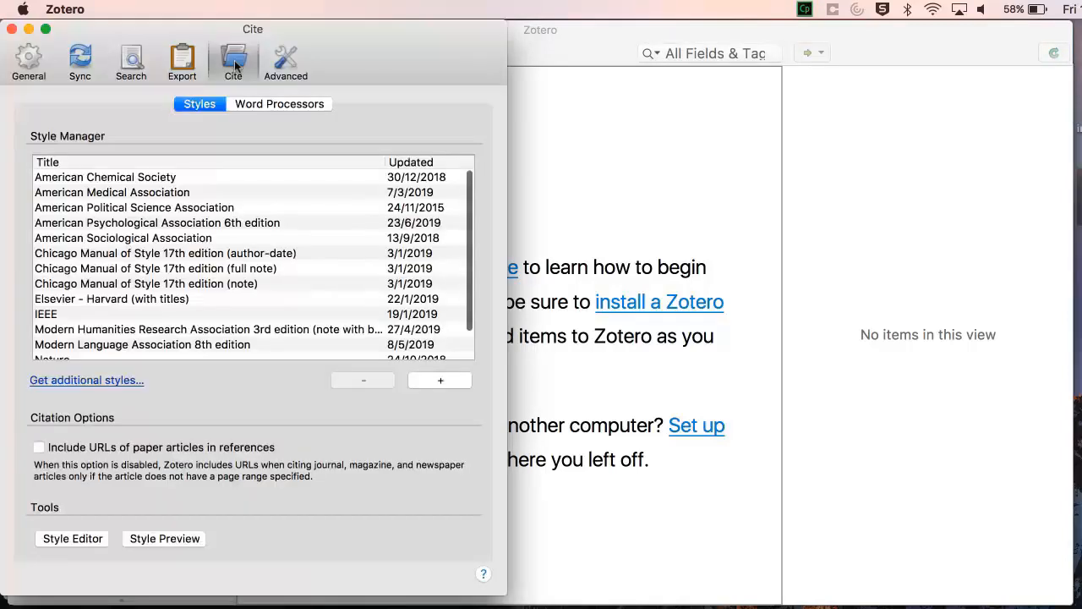
{"action": "left_click", "coordinate": [279, 103]}
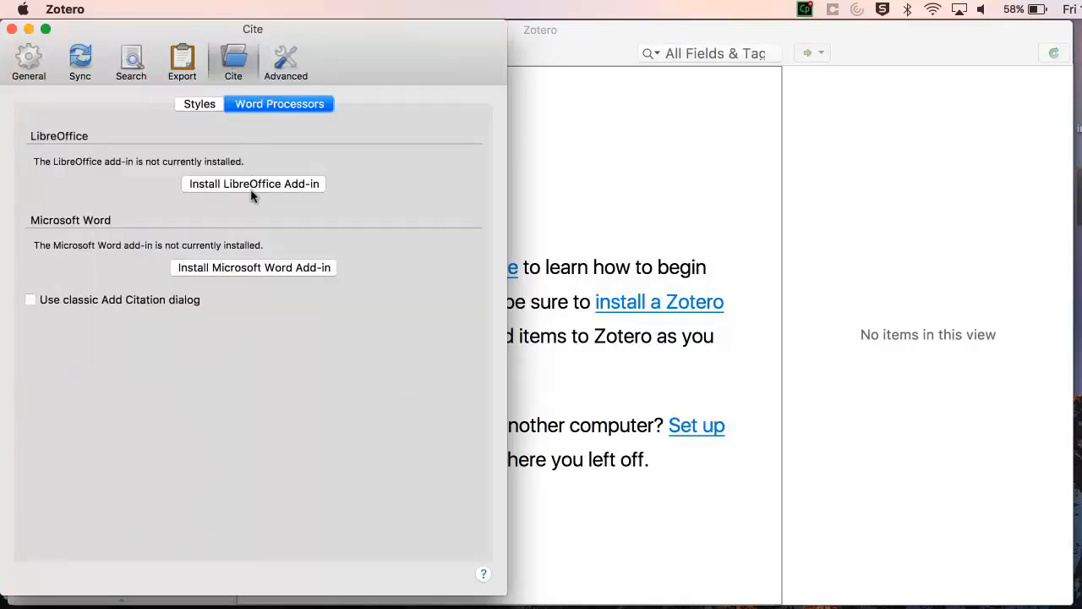
{"action": "mouse_move", "coordinate": [254, 268]}
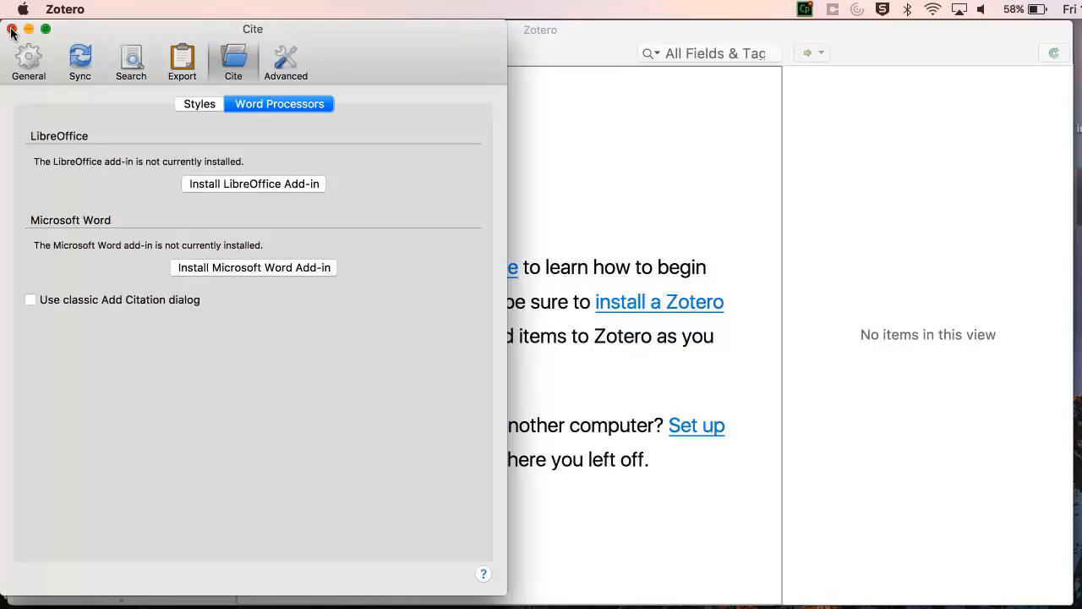
{"action": "left_click", "coordinate": [12, 31]}
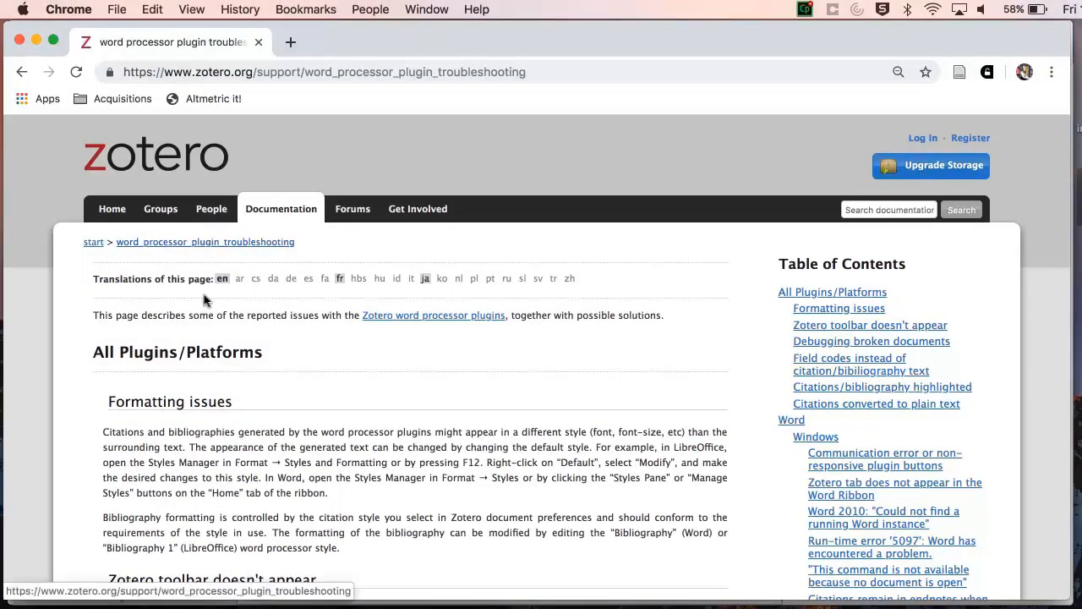
- Scroll the troubleshooting page down to the 'Zotero toolbar doesn't appear' advice
{"action": "scroll", "scroll_direction": "down", "scroll_amount": 3}
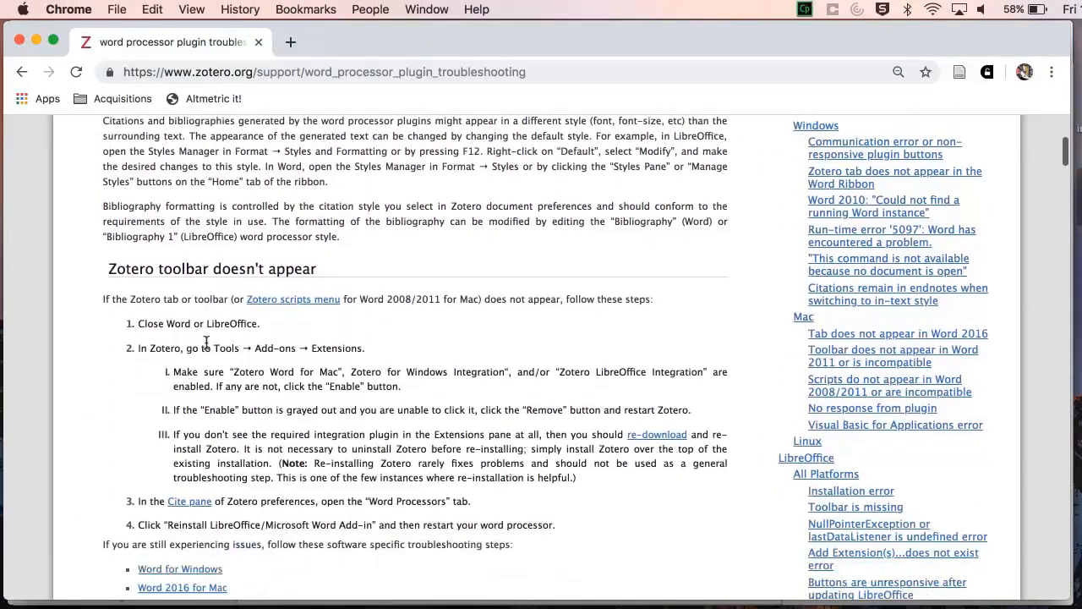
{"action": "scroll", "scroll_direction": "down", "scroll_amount": 3}
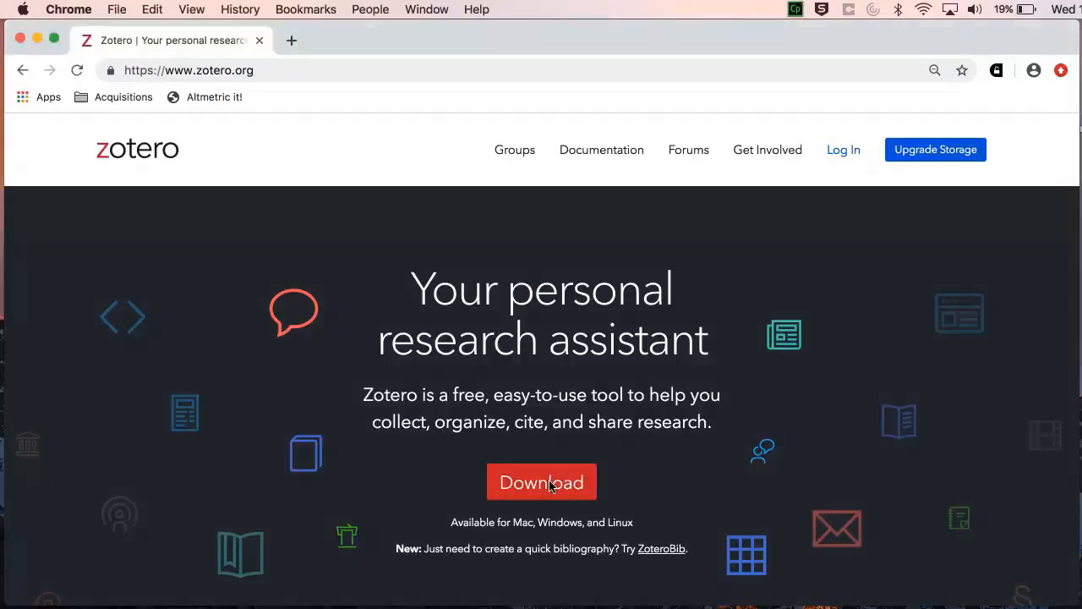
- Go to the zotero.org Downloads page and onward to the Chrome Connector's Web Store listing
{"action": "left_click", "coordinate": [541, 482]}
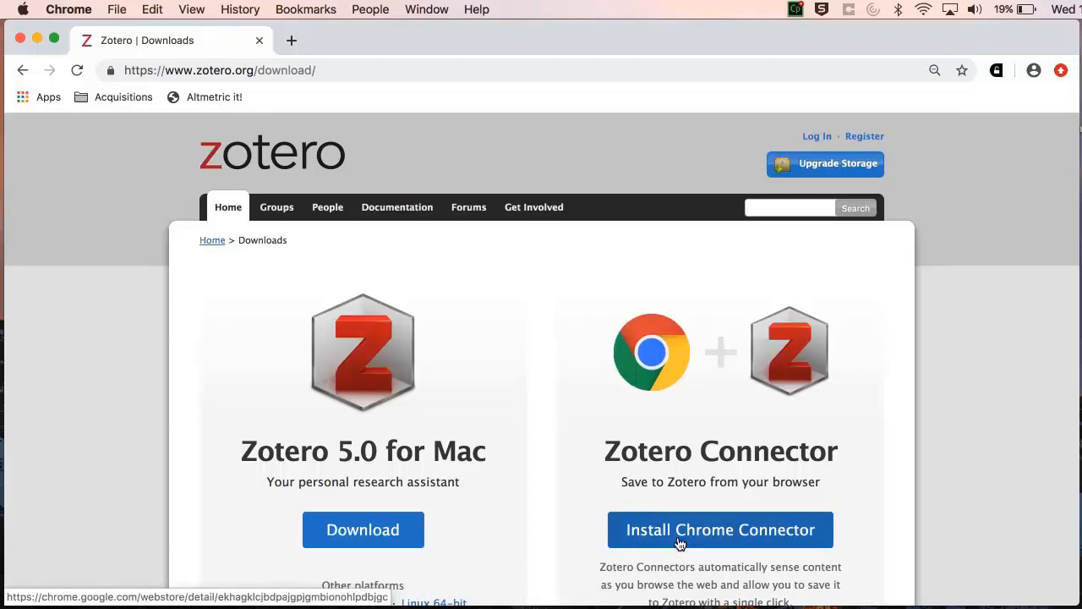
{"action": "left_click", "coordinate": [721, 529]}
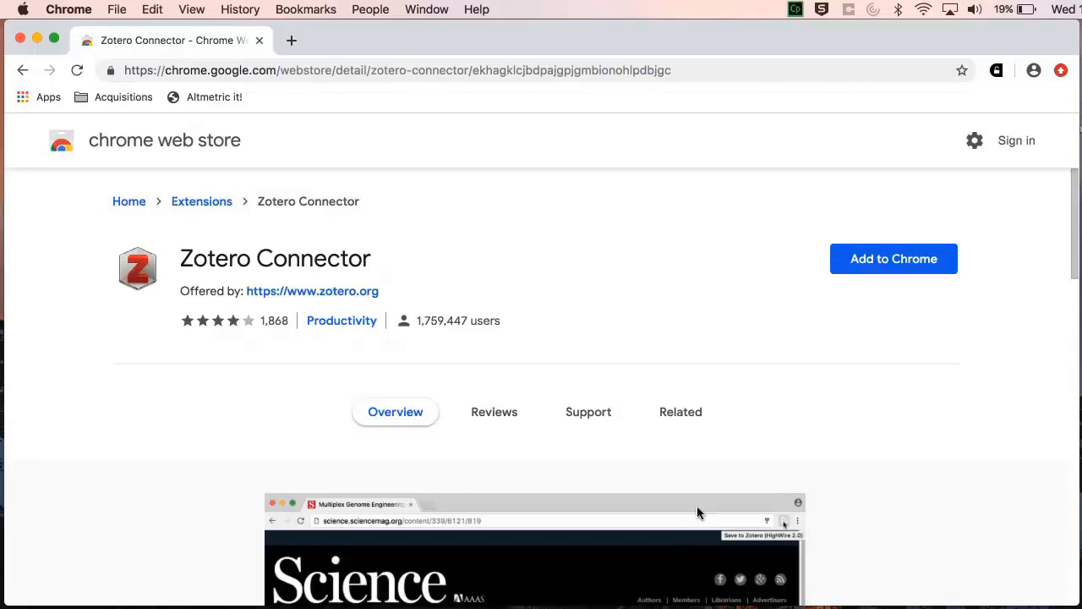
{"action": "mouse_move", "coordinate": [869, 274]}
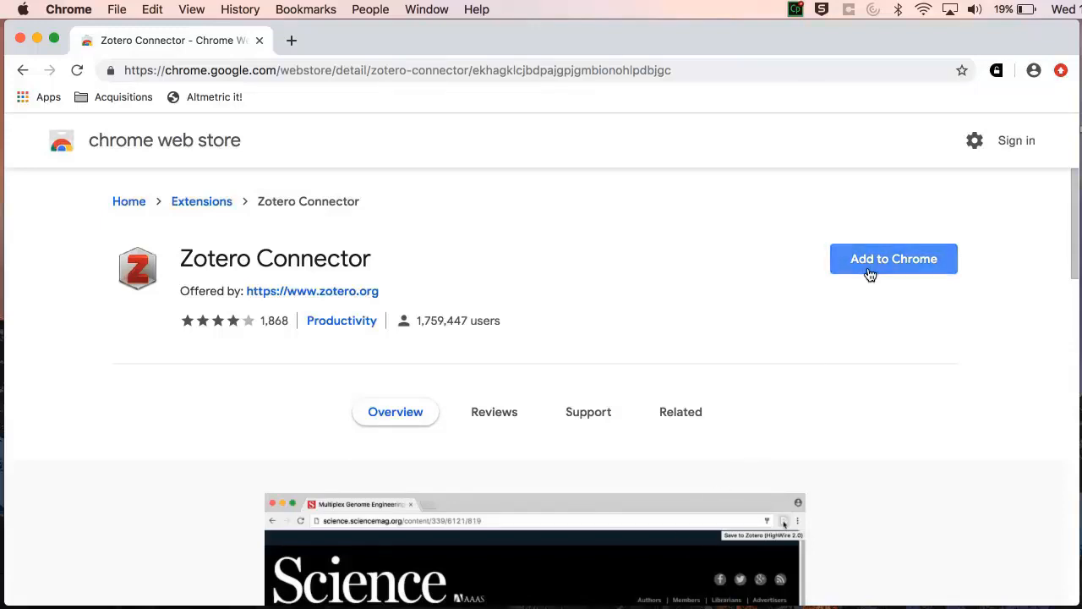
- Add the Zotero Connector extension to Chrome and dismiss the 'has been added' notice
{"action": "left_click", "coordinate": [893, 259]}
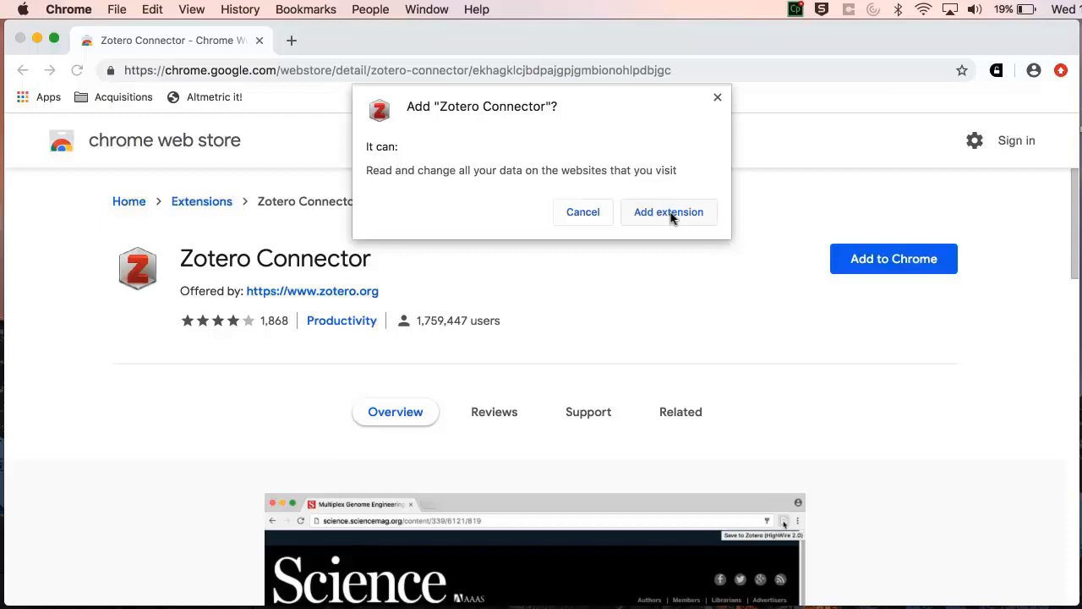
{"action": "left_click", "coordinate": [668, 211]}
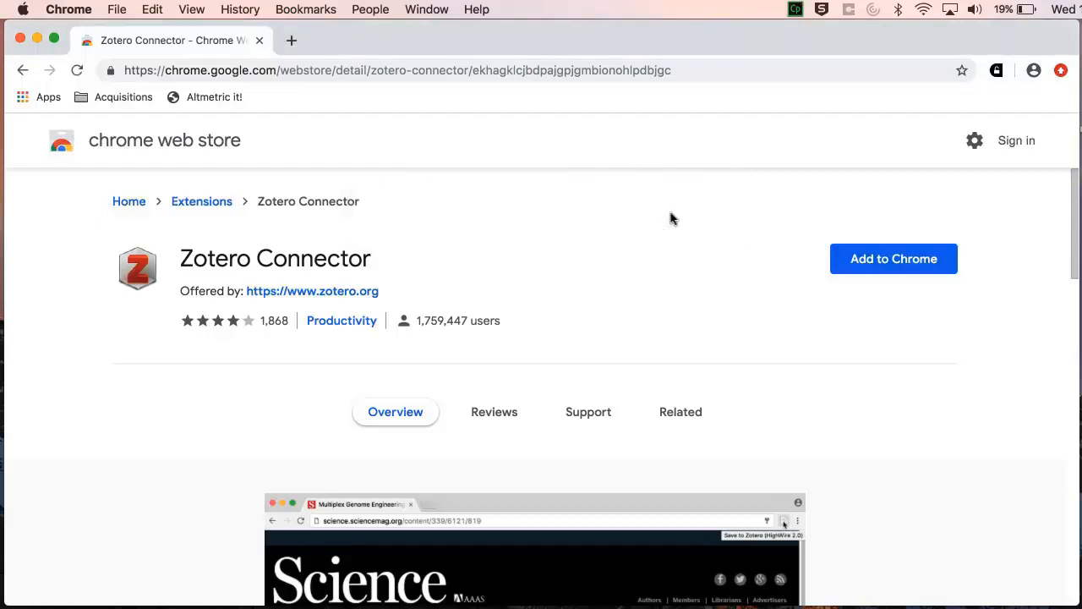
{"action": "left_click", "coordinate": [893, 259]}
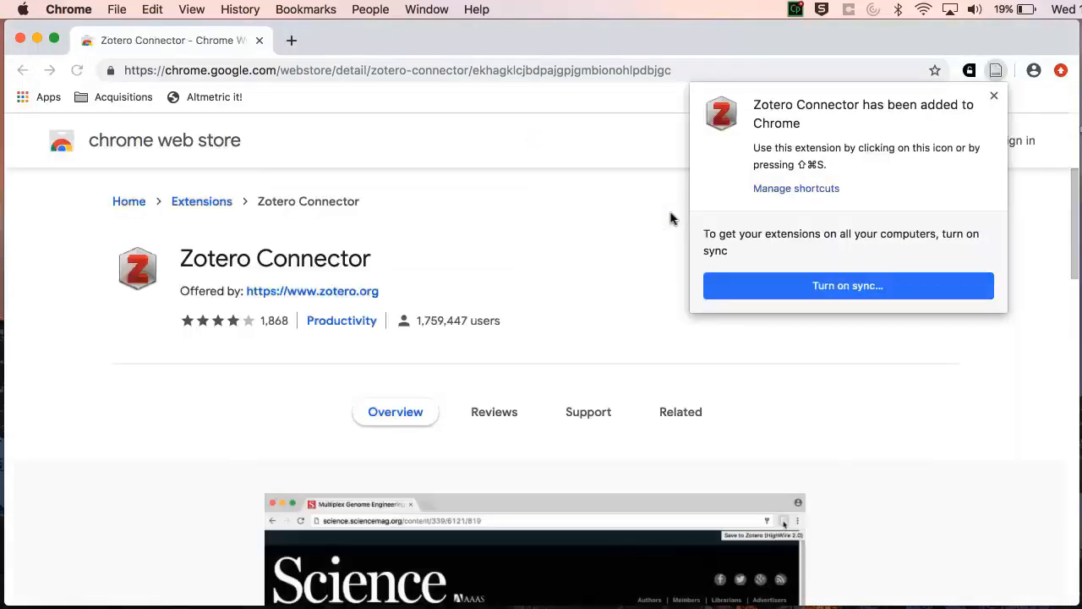
{"action": "mouse_move", "coordinate": [890, 112]}
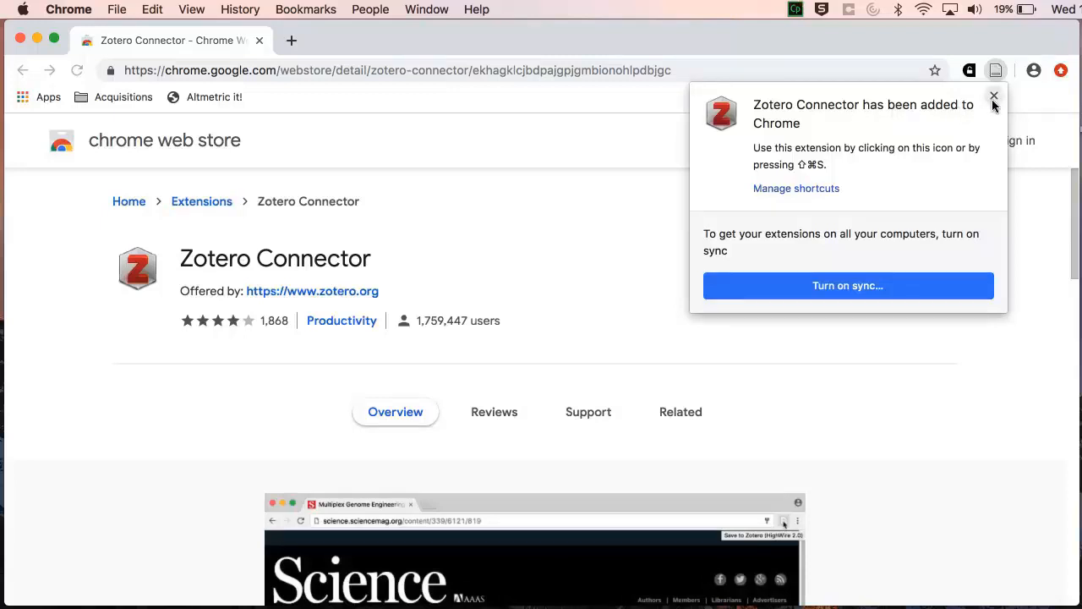
{"action": "mouse_move", "coordinate": [995, 95]}
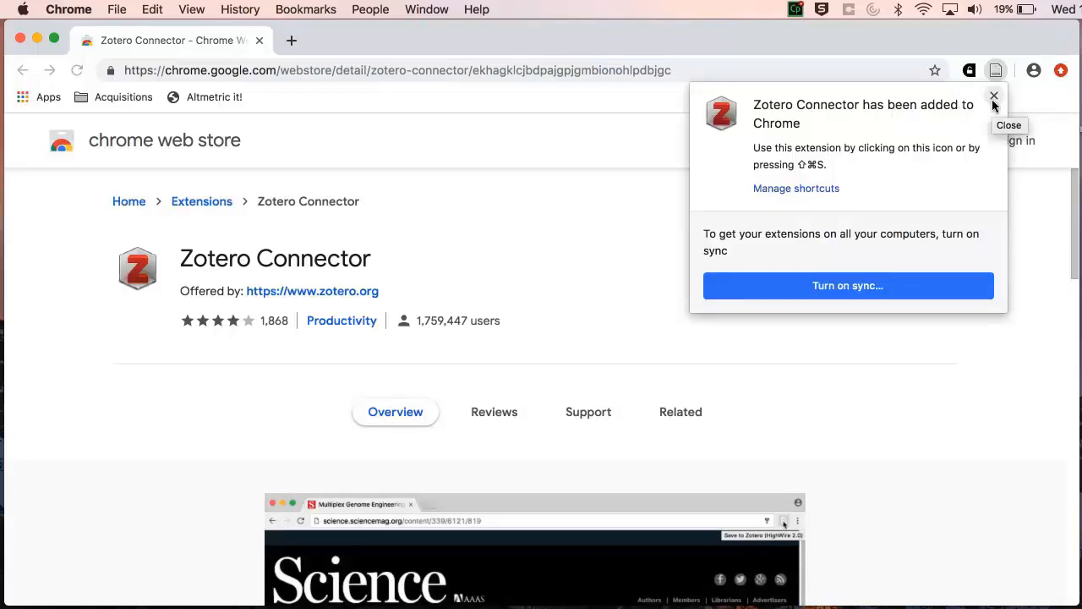
{"action": "left_click", "coordinate": [994, 96]}
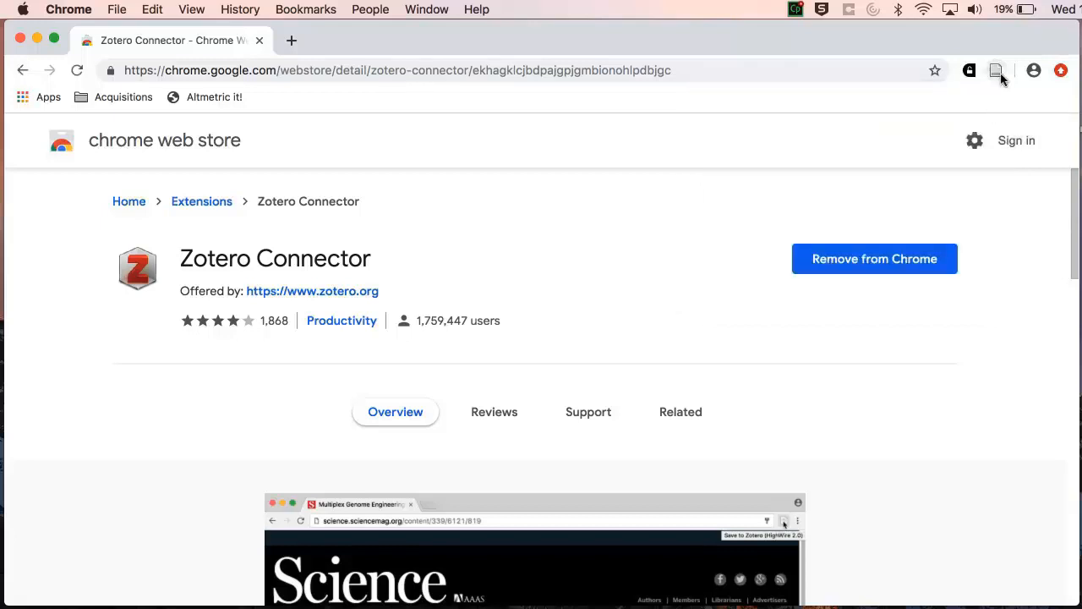
{"action": "mouse_move", "coordinate": [996, 71]}
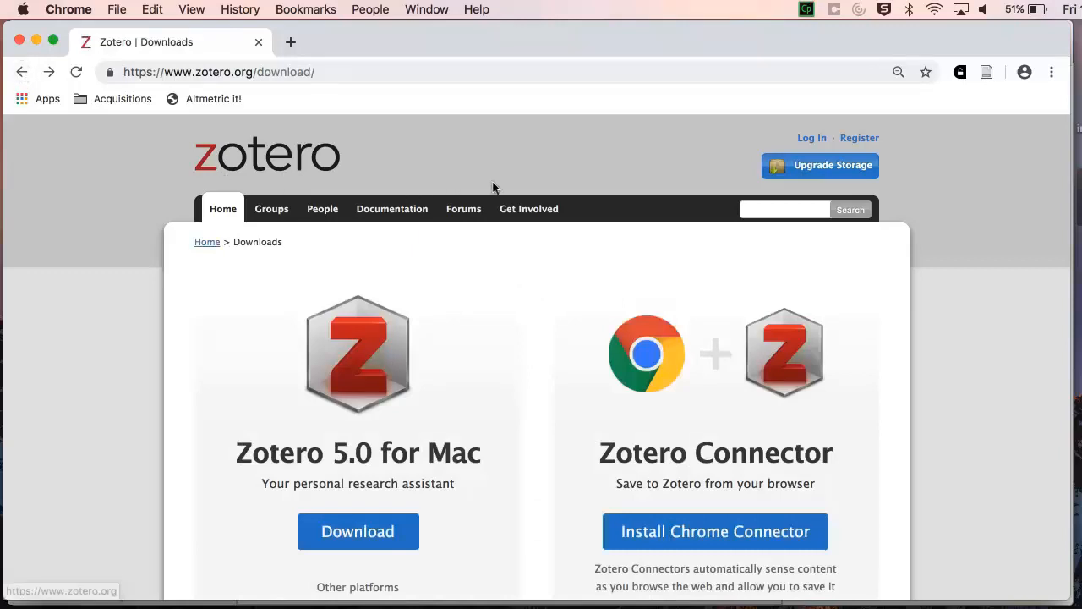
{"action": "mouse_move", "coordinate": [565, 247]}
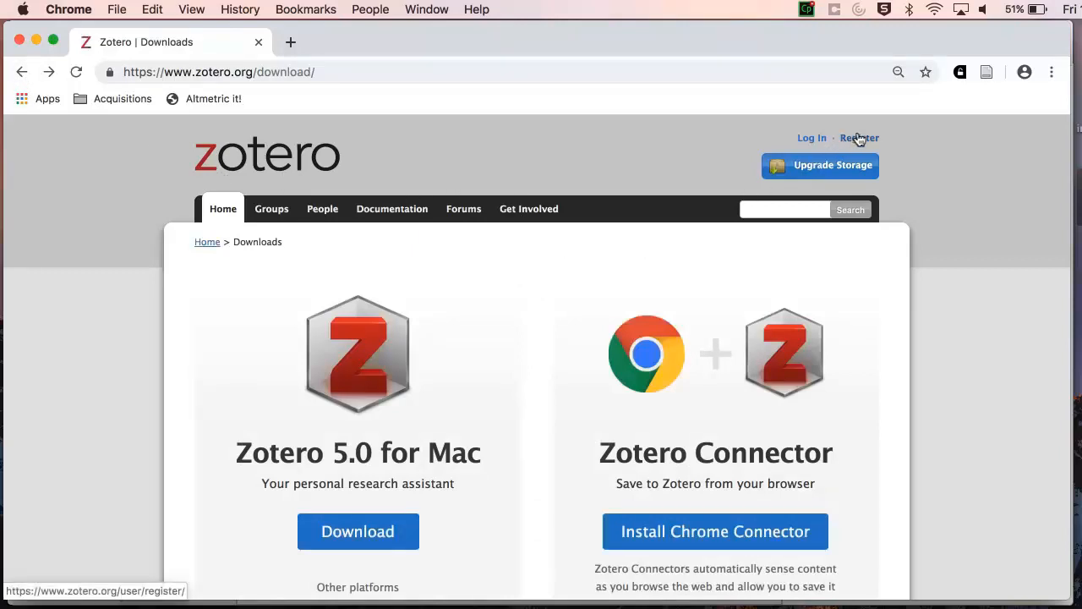
- Reach the Zotero account registration form from the Downloads page's Register link
{"action": "left_click", "coordinate": [860, 139]}
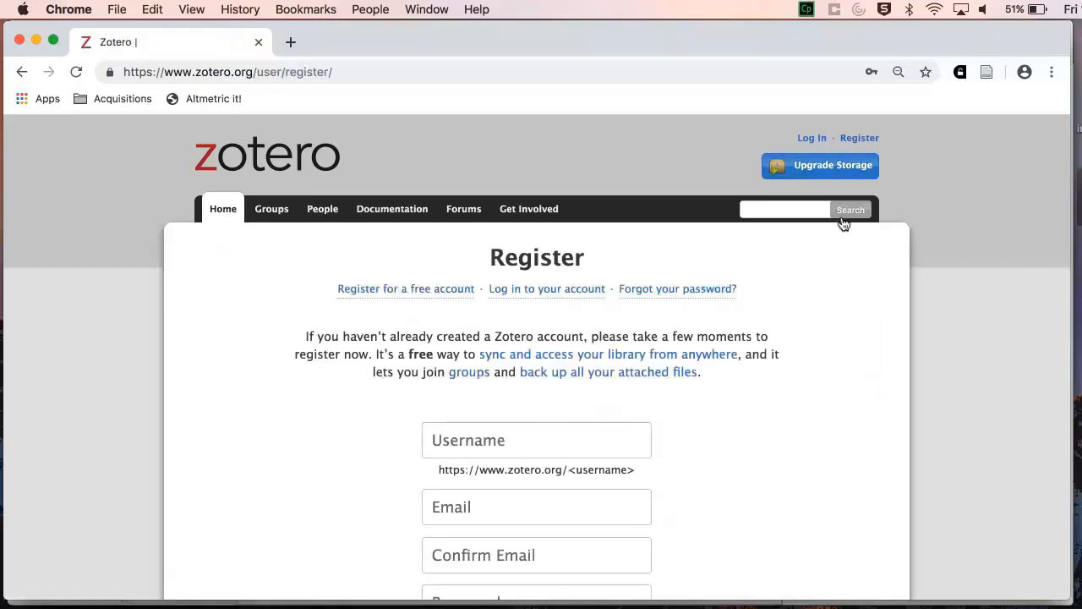
{"action": "scroll", "scroll_direction": "down", "scroll_amount": 3}
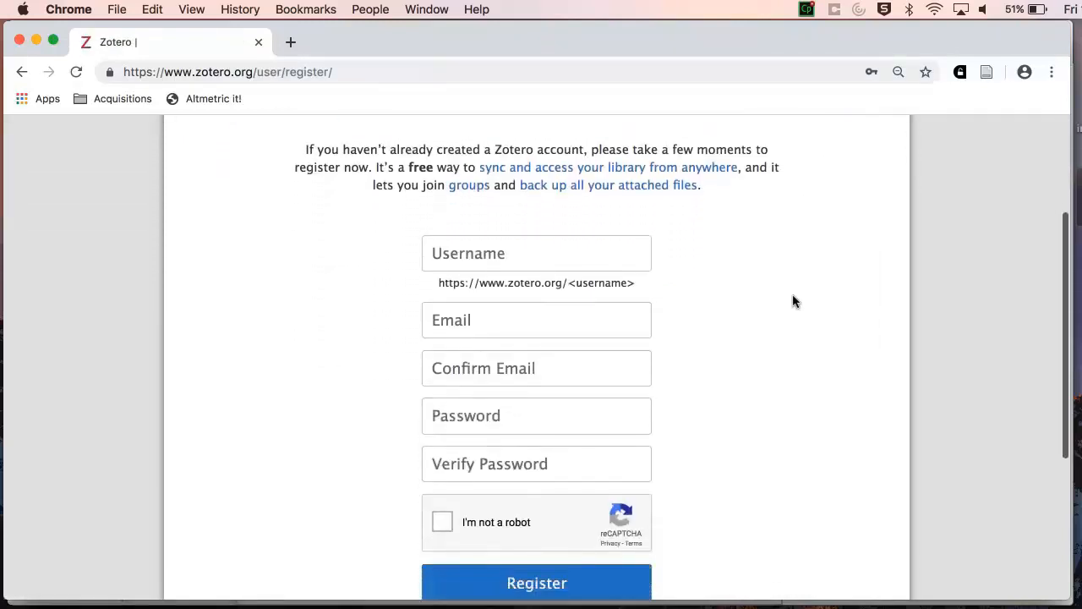
{"action": "scroll", "scroll_direction": "down", "scroll_amount": 3}
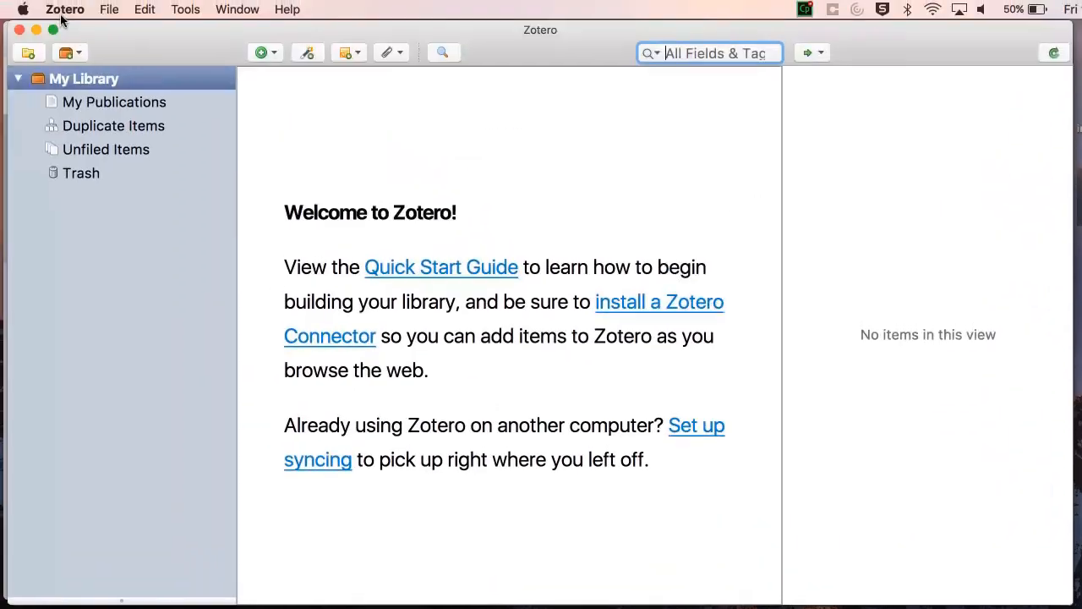
{"action": "left_click", "coordinate": [64, 10]}
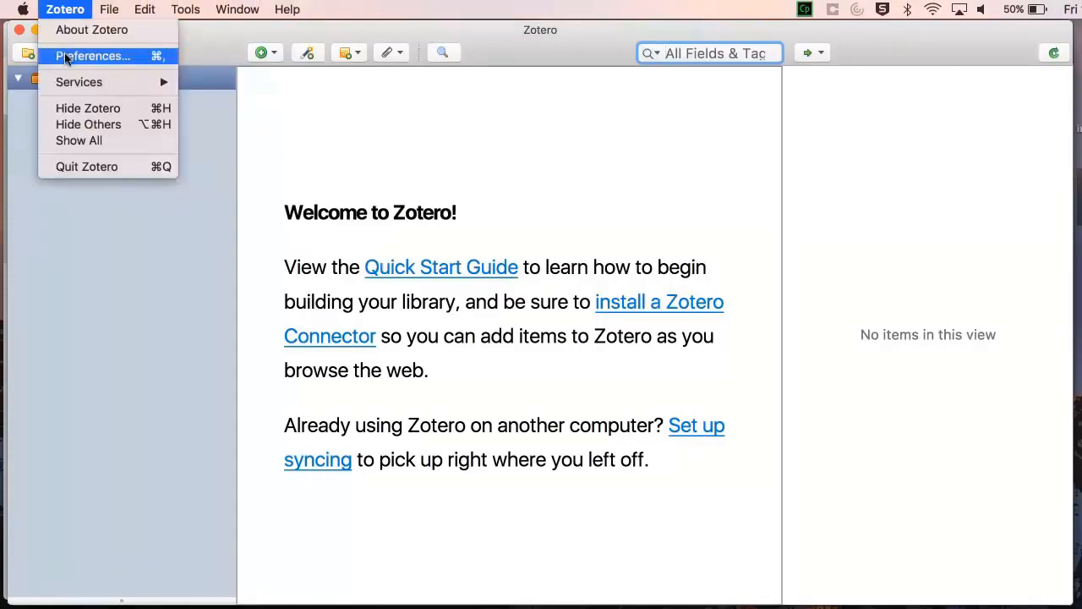
{"action": "left_click", "coordinate": [93, 56]}
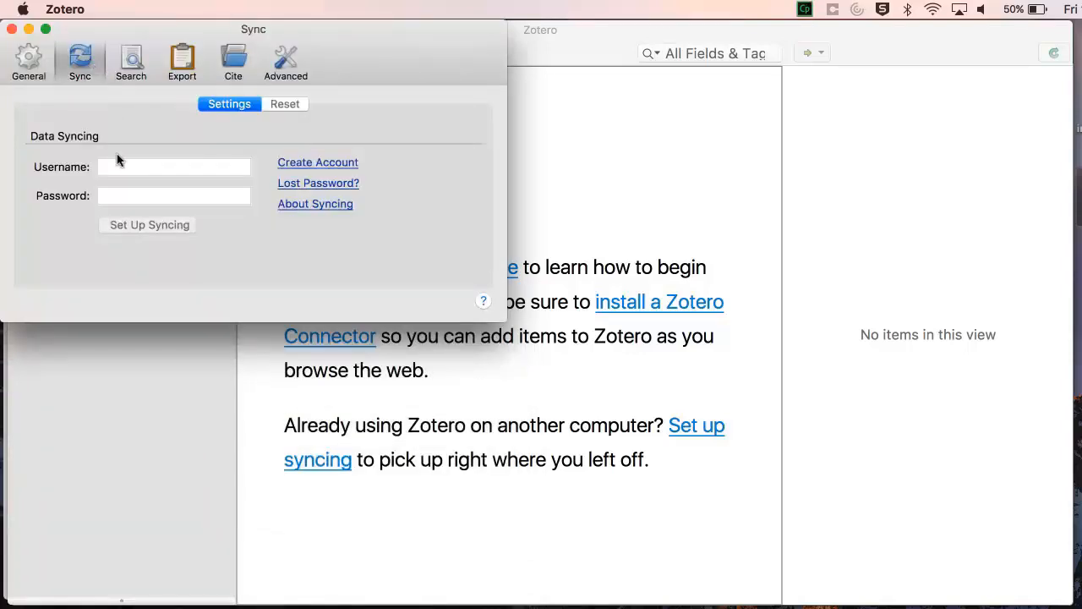
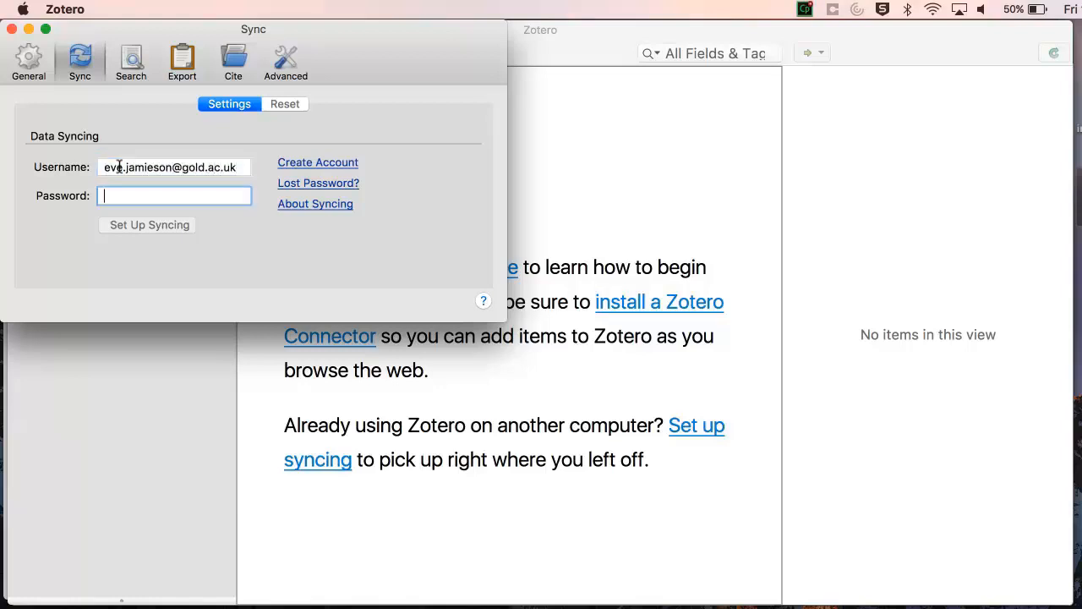
{"action": "type", "text": "password"}
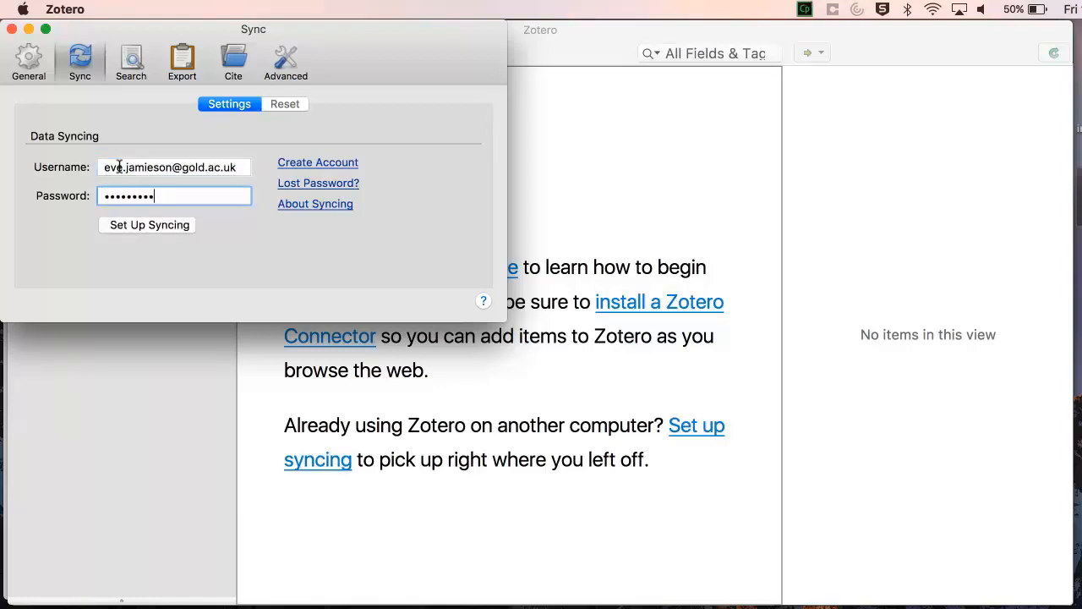
{"action": "left_click", "coordinate": [149, 225]}
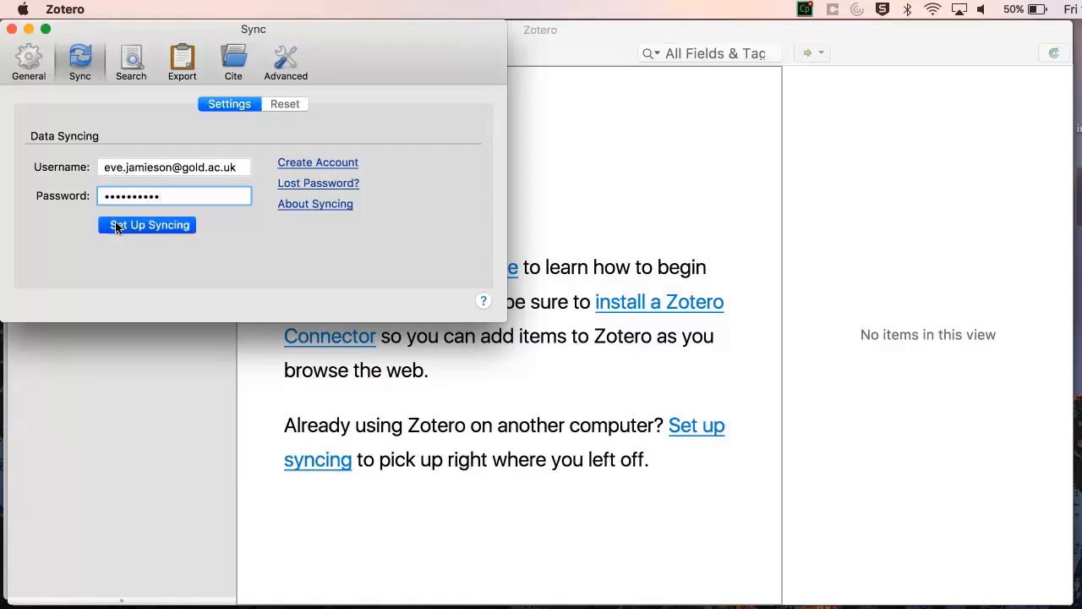
{"action": "left_click", "coordinate": [149, 225]}
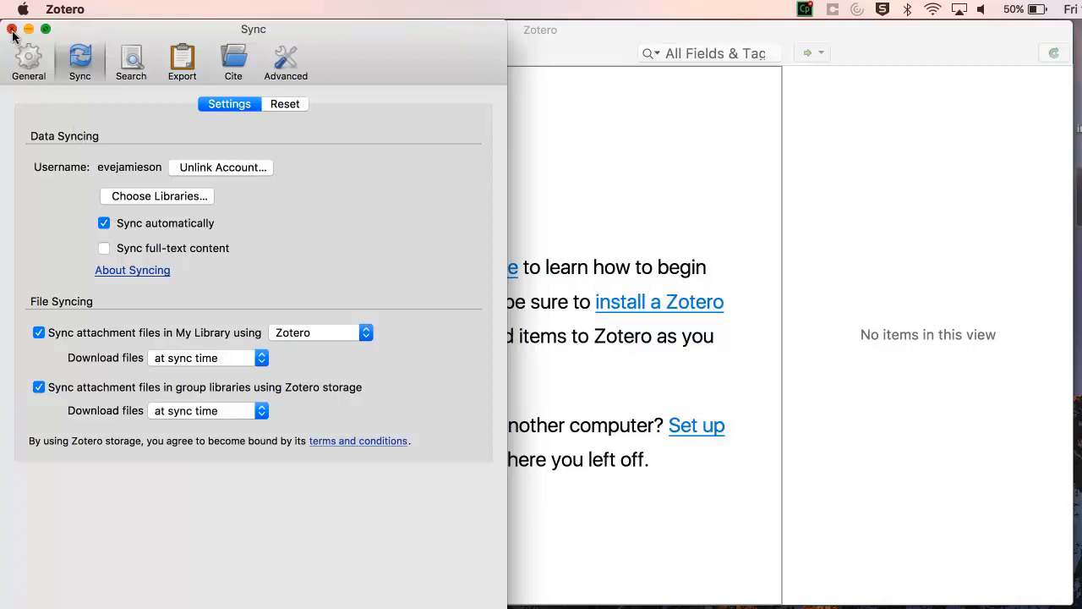
{"action": "left_click", "coordinate": [13, 29]}
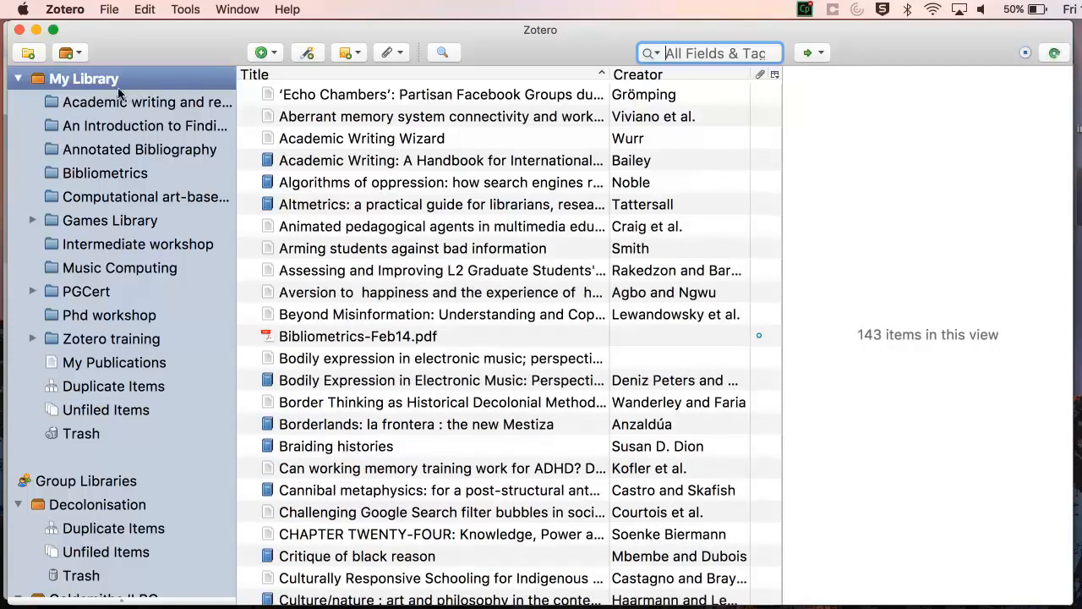
- Browse My Library, the PGCert collection and its Fake news subcollection, then return to all items
{"action": "left_click", "coordinate": [84, 80]}
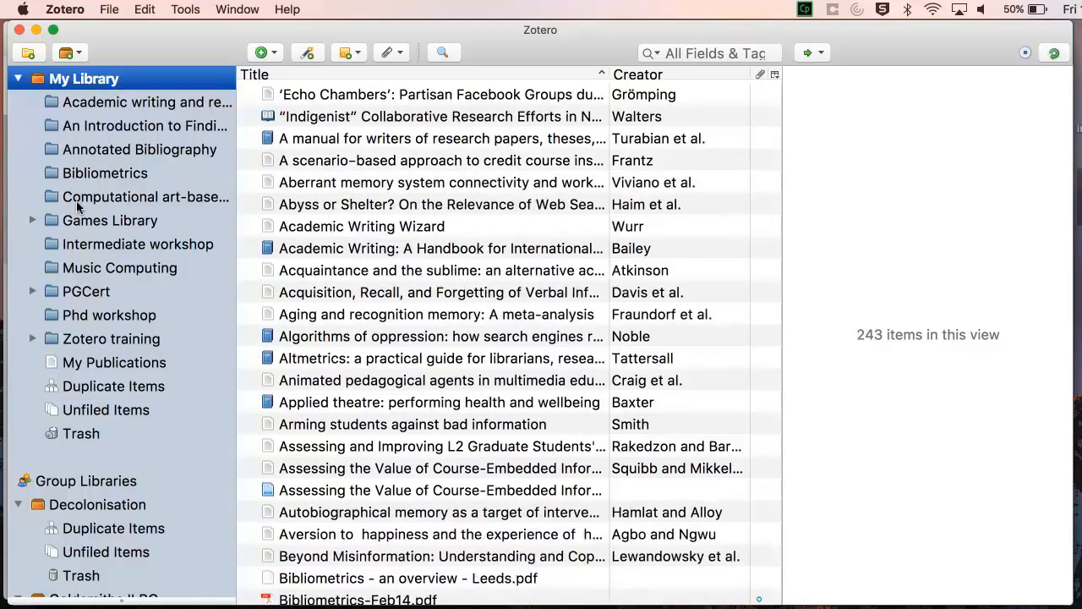
{"action": "left_click", "coordinate": [86, 291]}
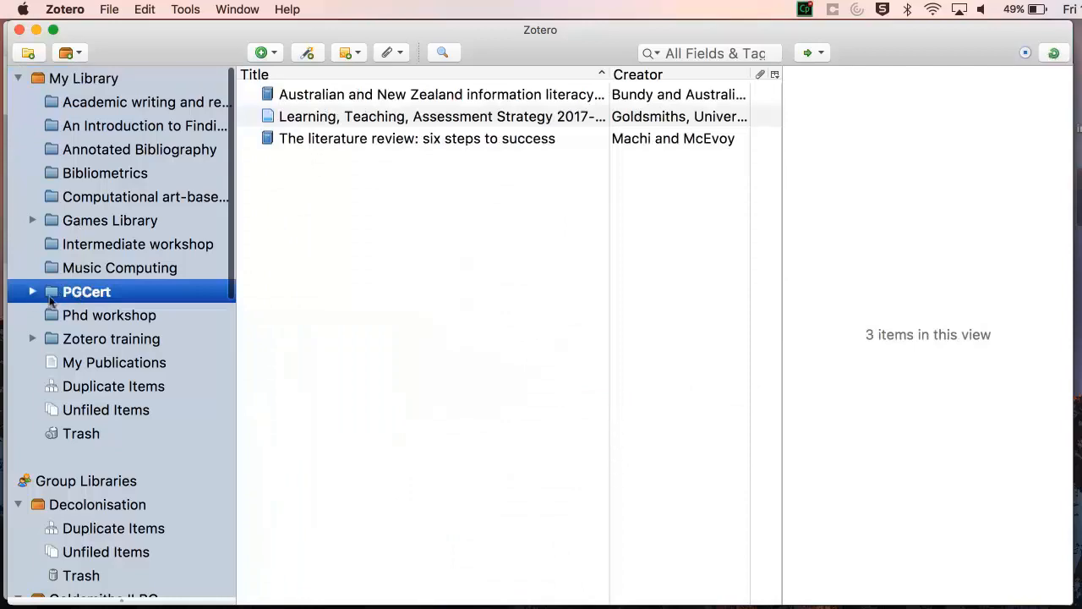
{"action": "left_click", "coordinate": [30, 291]}
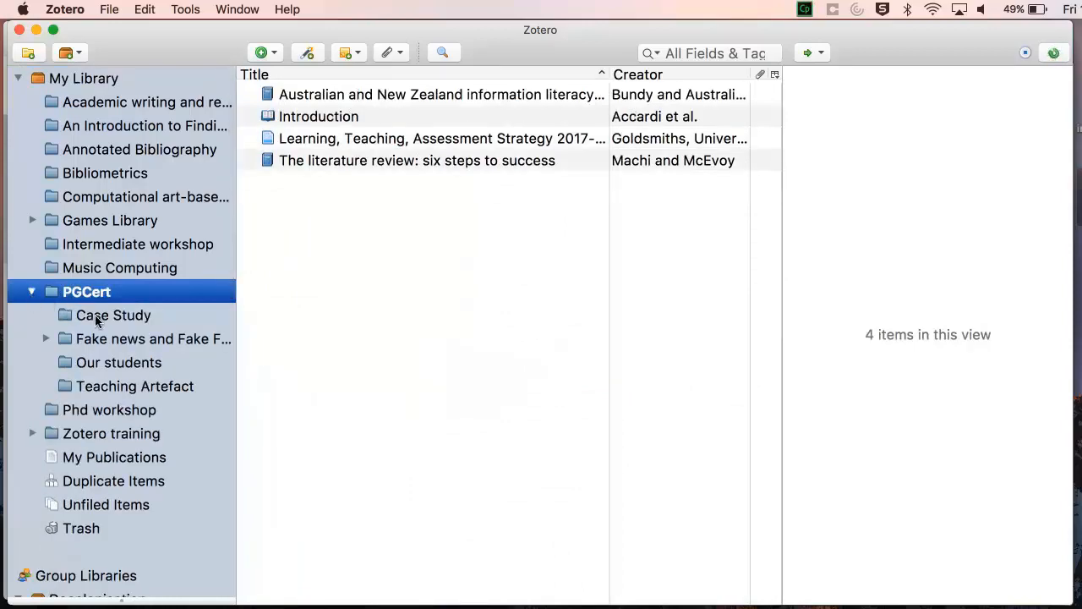
{"action": "left_click", "coordinate": [152, 339]}
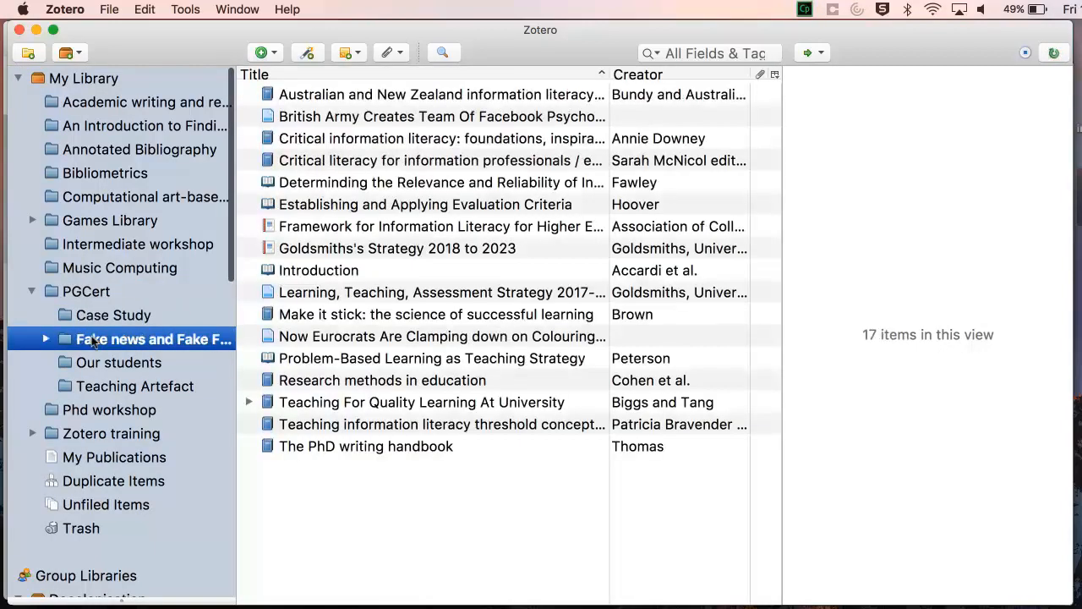
{"action": "left_click", "coordinate": [85, 78]}
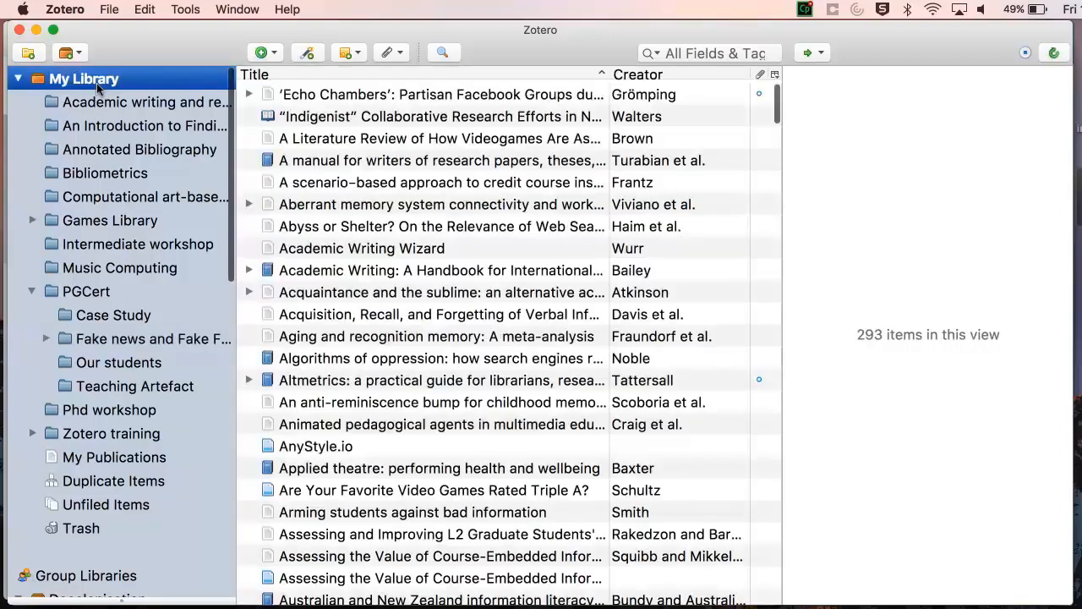